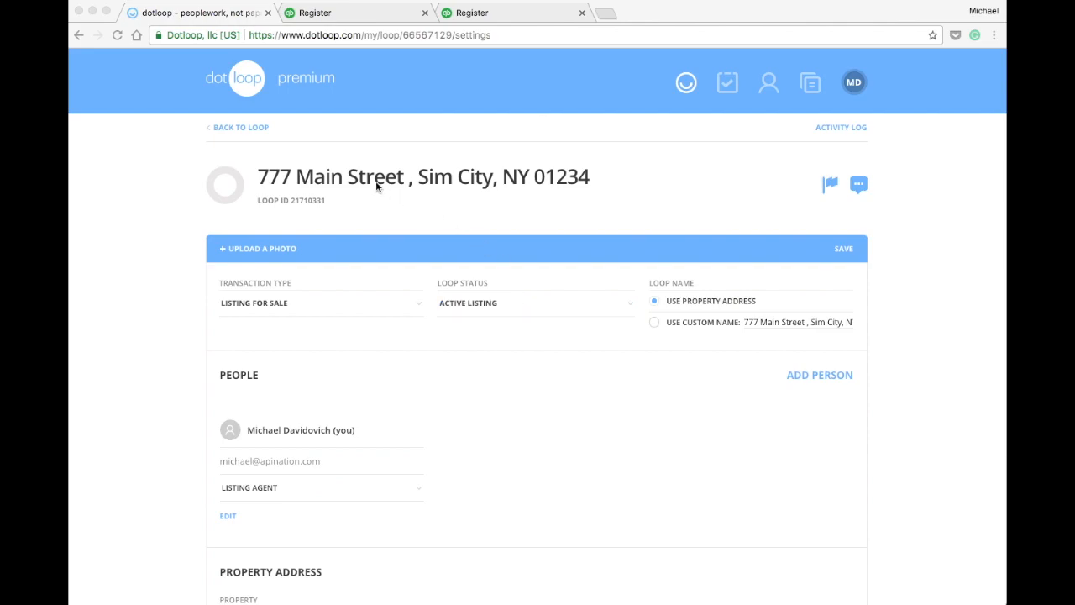
{"action": "mouse_move", "coordinate": [594, 267]}
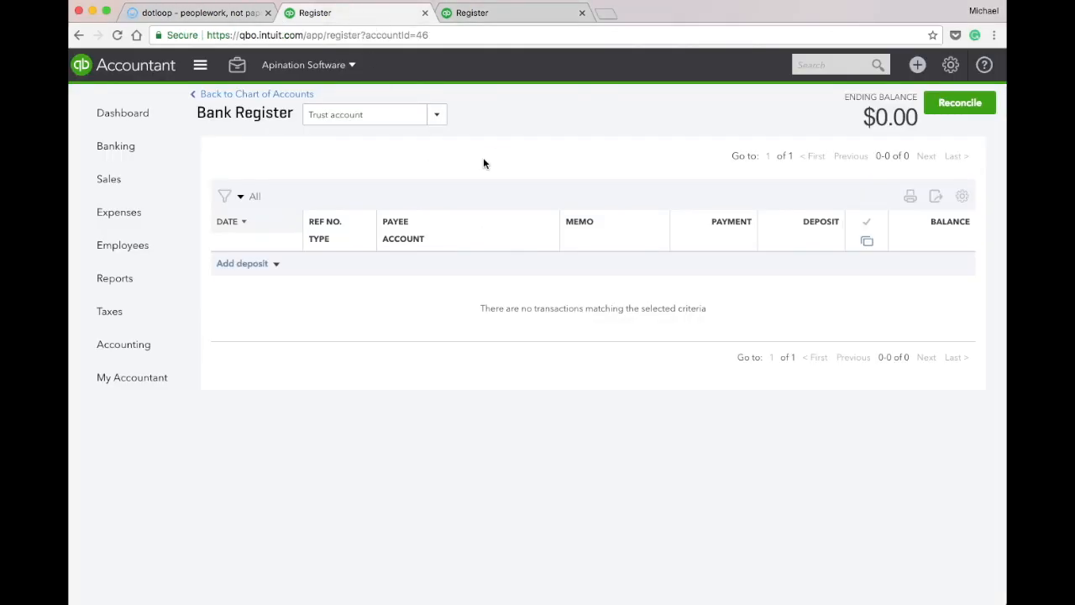
{"action": "mouse_move", "coordinate": [515, 52]}
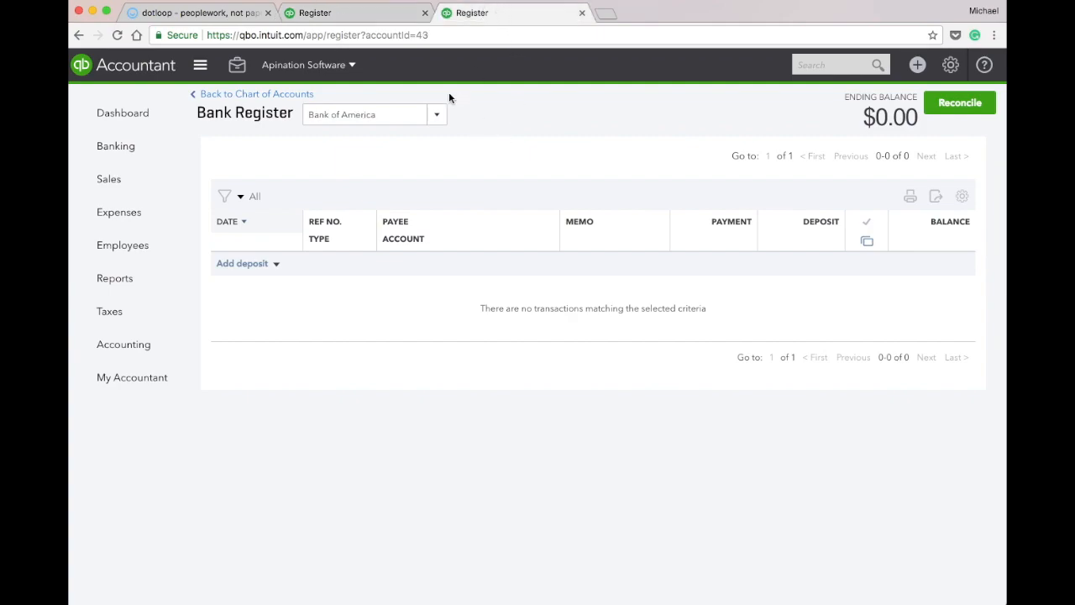
{"action": "mouse_move", "coordinate": [411, 180]}
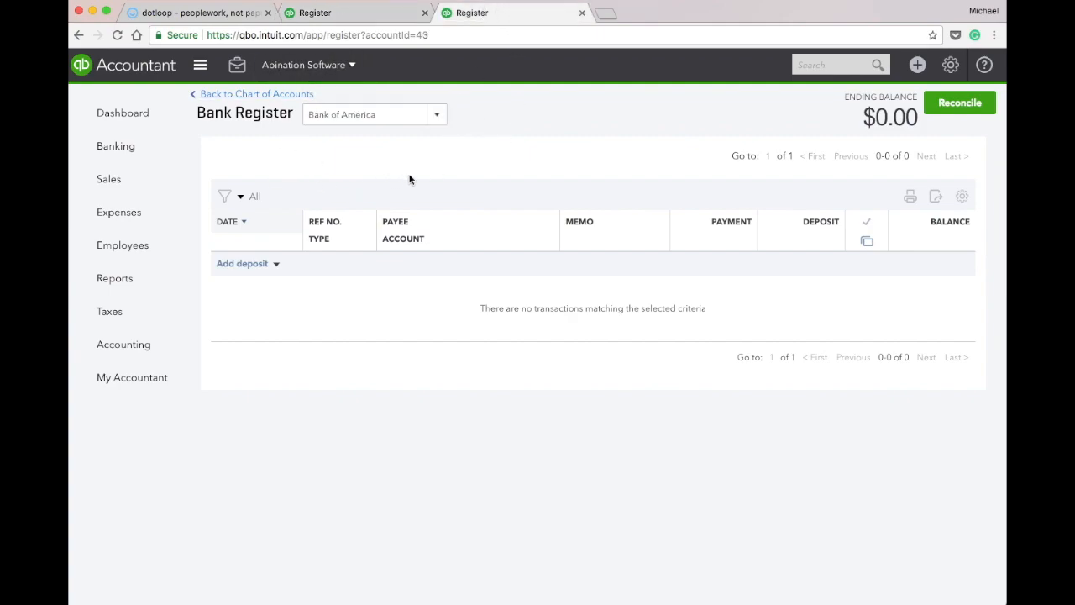
Open the empty Bank of America register in QuickBooks Online Accountant.
{"action": "left_click", "coordinate": [197, 13]}
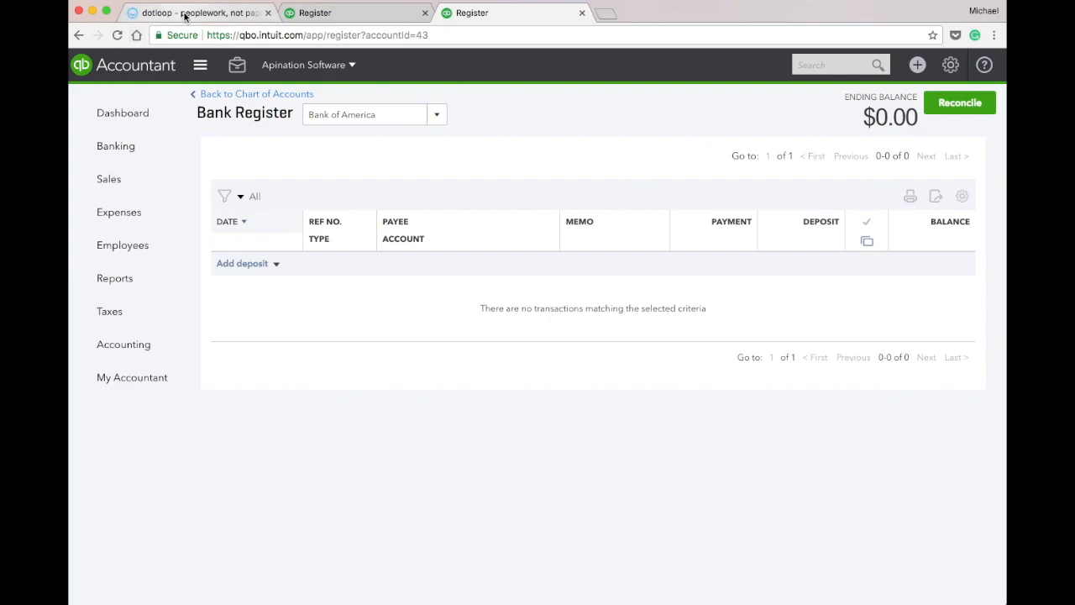
Mark 777 Main Street Under Contract with 5000 earnest money and a contract date, then save.
{"action": "left_click", "coordinate": [201, 12]}
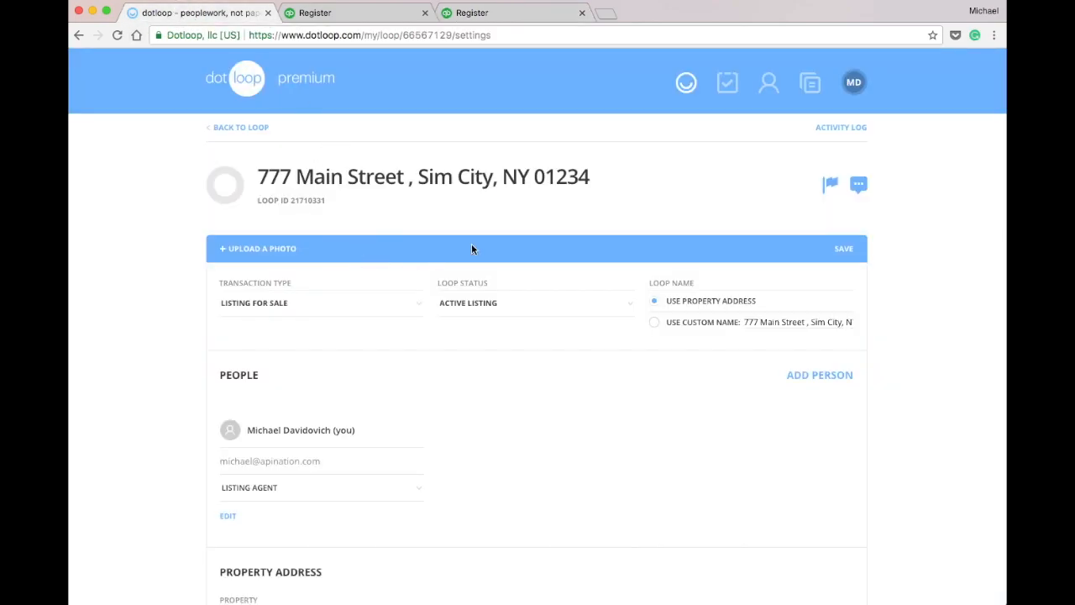
{"action": "left_click", "coordinate": [536, 303]}
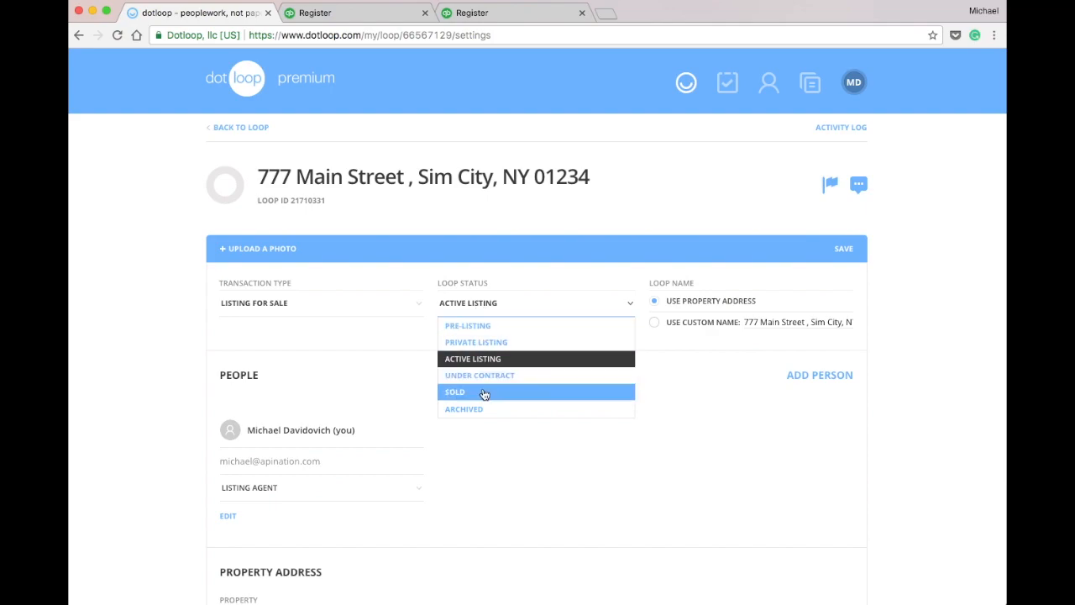
{"action": "scroll", "scroll_direction": "down", "scroll_amount": 3}
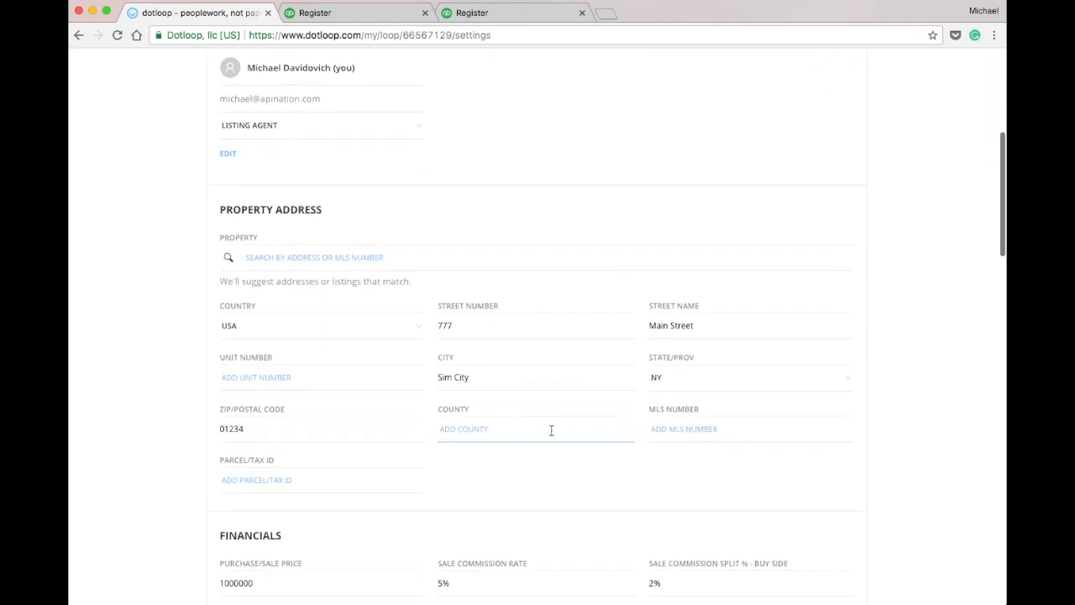
{"action": "scroll", "scroll_direction": "down", "scroll_amount": 3}
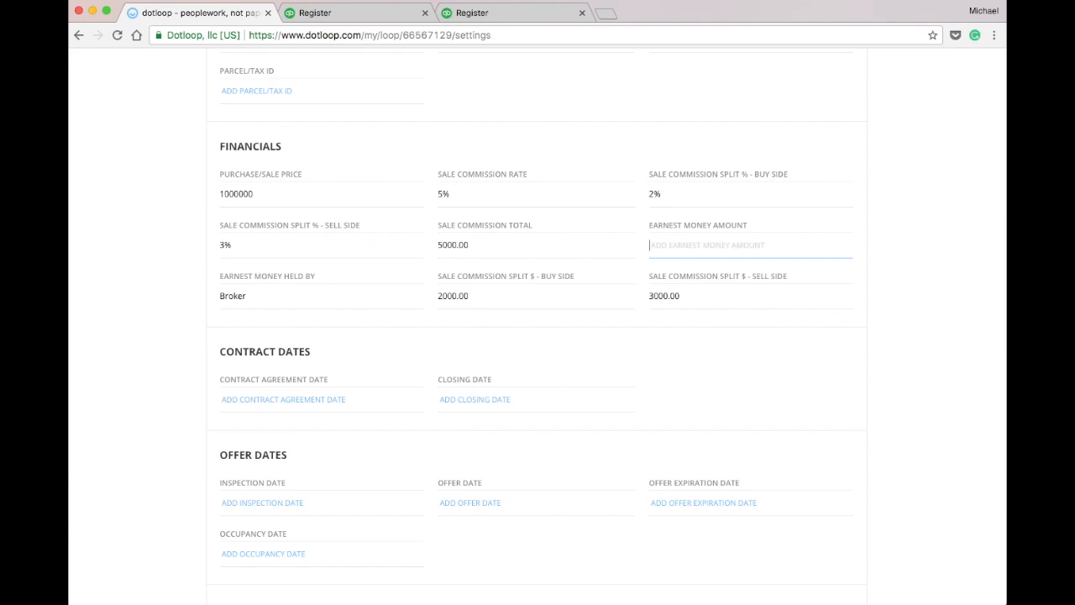
{"action": "type", "text": "5000"}
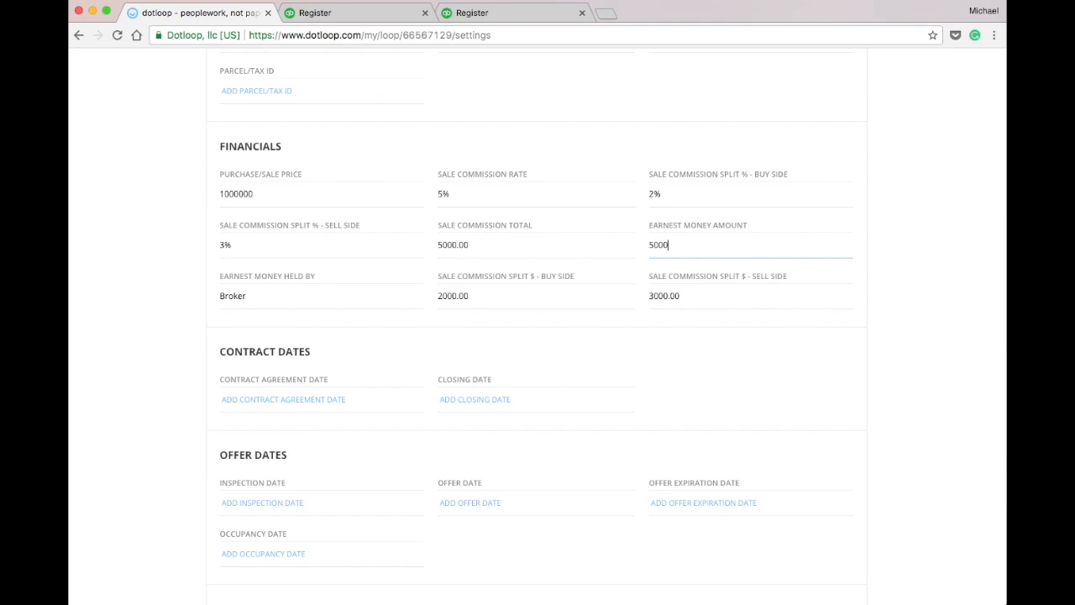
{"action": "left_click", "coordinate": [283, 399]}
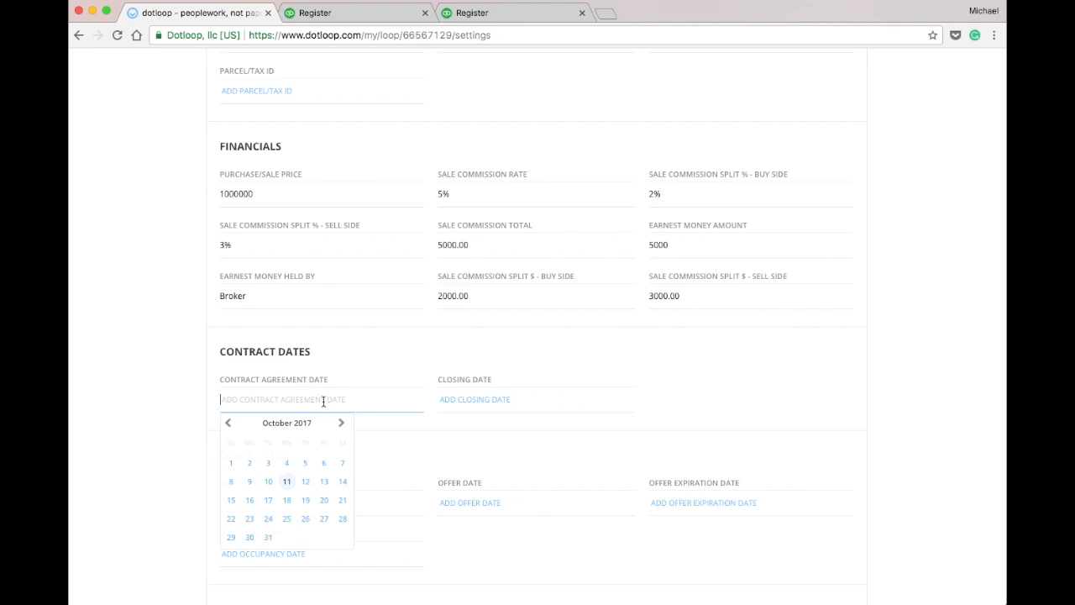
{"action": "mouse_move", "coordinate": [269, 481]}
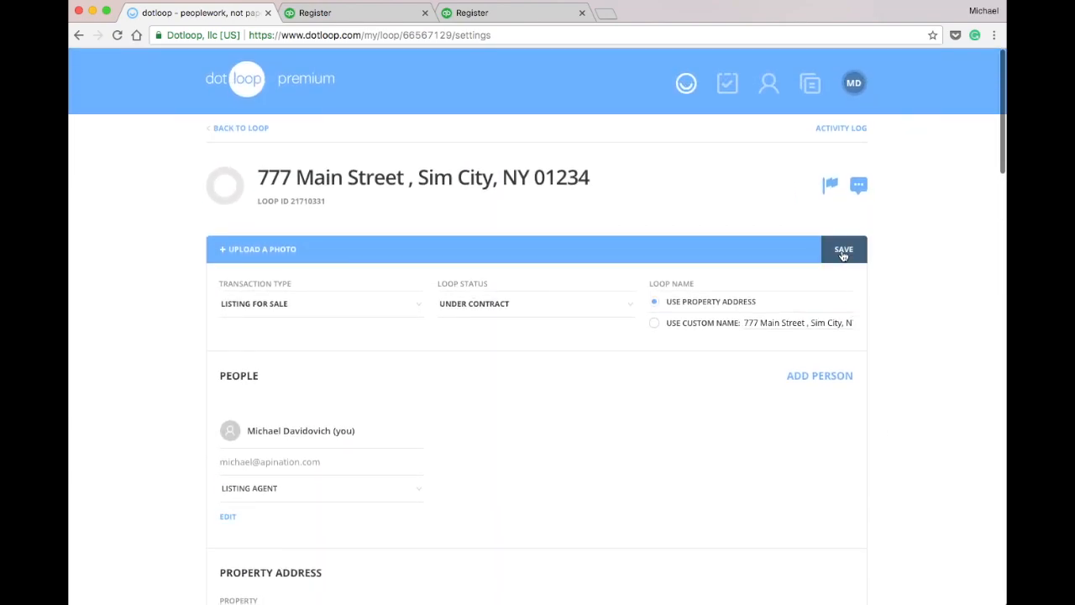
{"action": "left_click", "coordinate": [843, 248]}
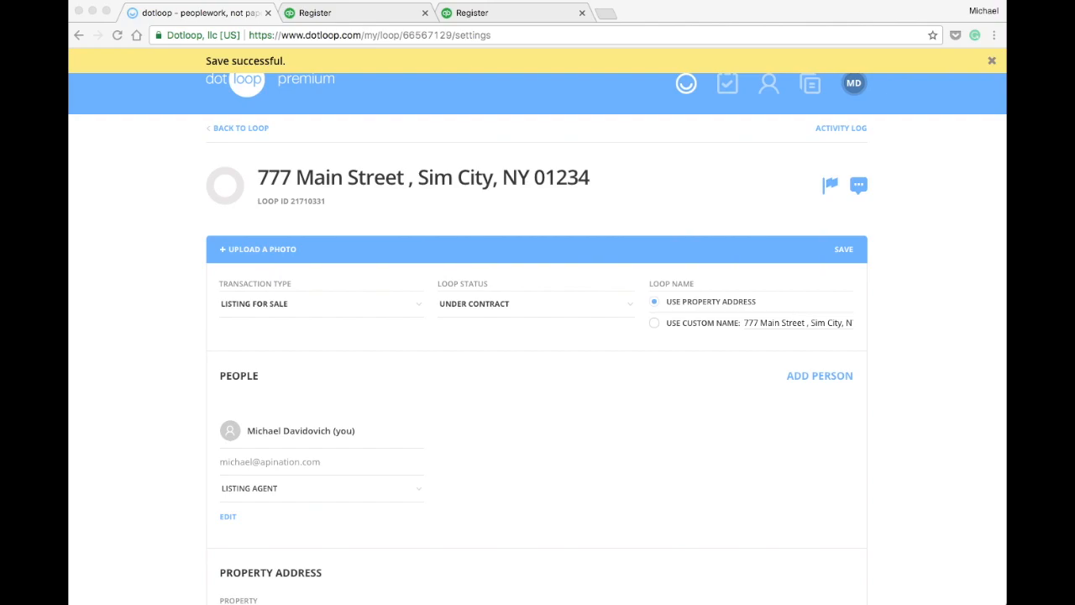
Reload the Trust account register to show the $5,000 Customer Deposits deposit dated 10/09/2017.
{"action": "left_click", "coordinate": [357, 13]}
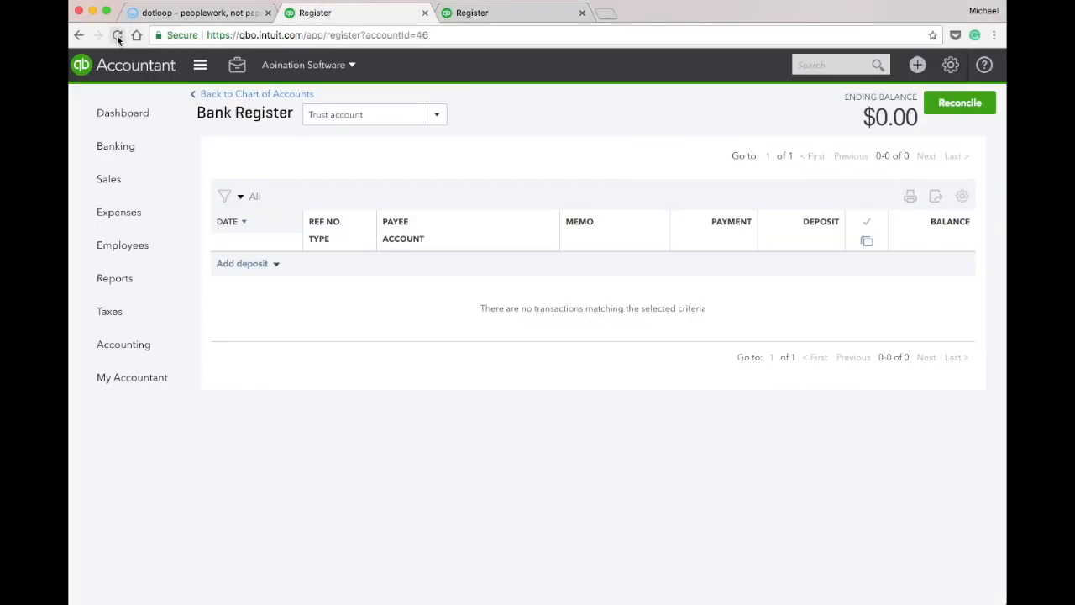
{"action": "left_click", "coordinate": [118, 36]}
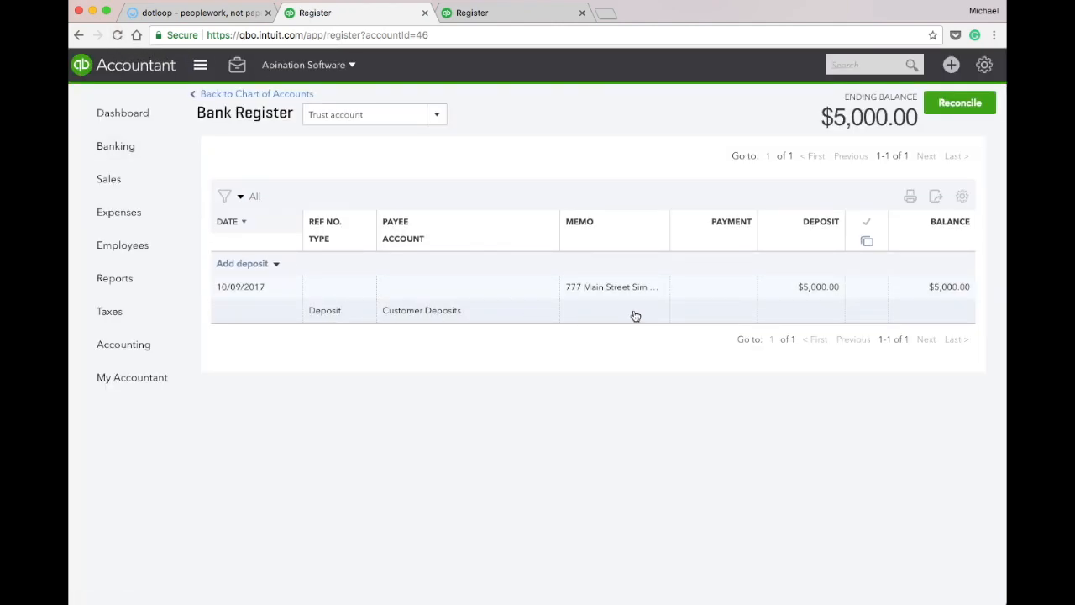
{"action": "mouse_move", "coordinate": [639, 297]}
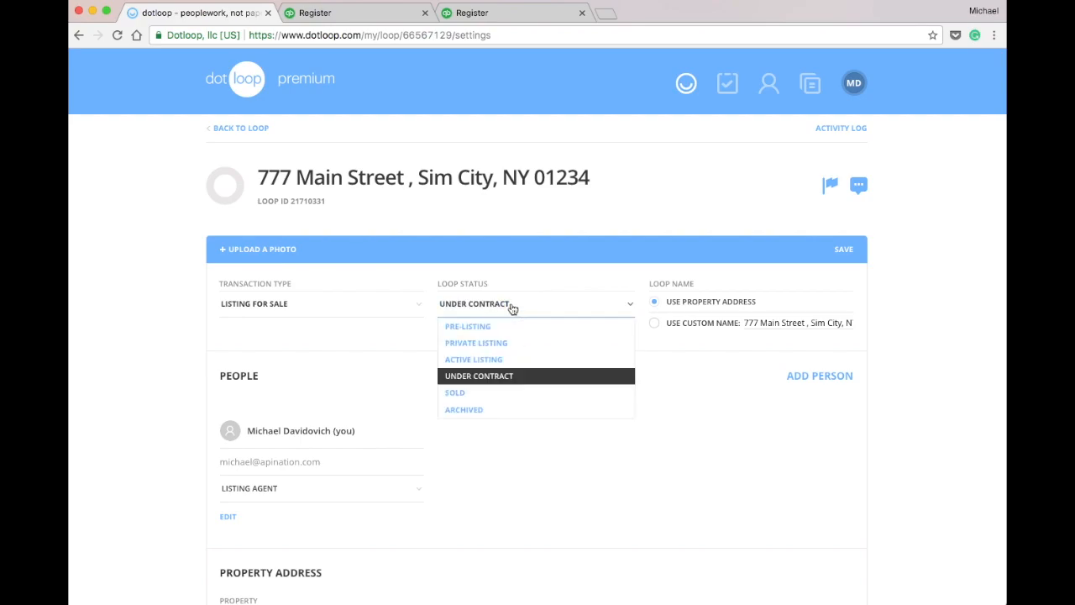
Set the loop status to Sold with an October 31 closing date and save.
{"action": "left_click", "coordinate": [455, 392]}
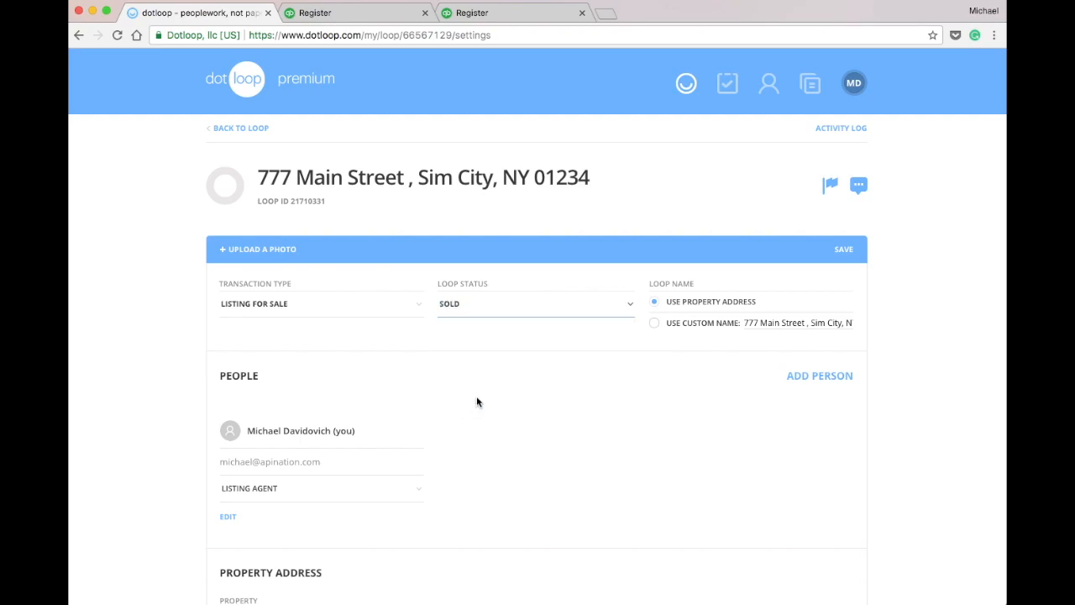
{"action": "scroll", "scroll_direction": "down", "scroll_amount": 3}
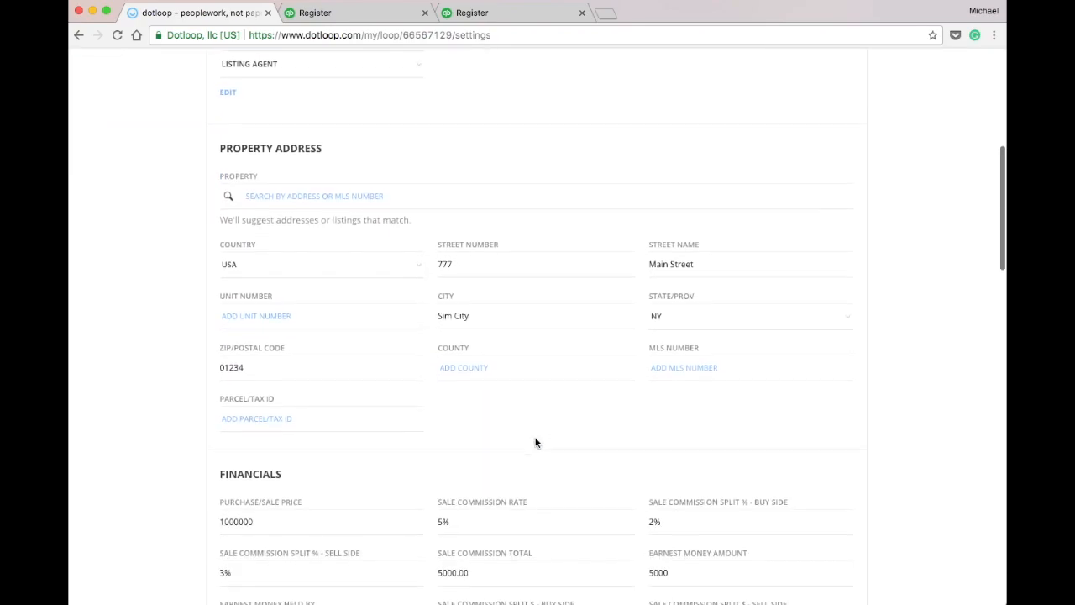
{"action": "scroll", "scroll_direction": "down", "scroll_amount": 3}
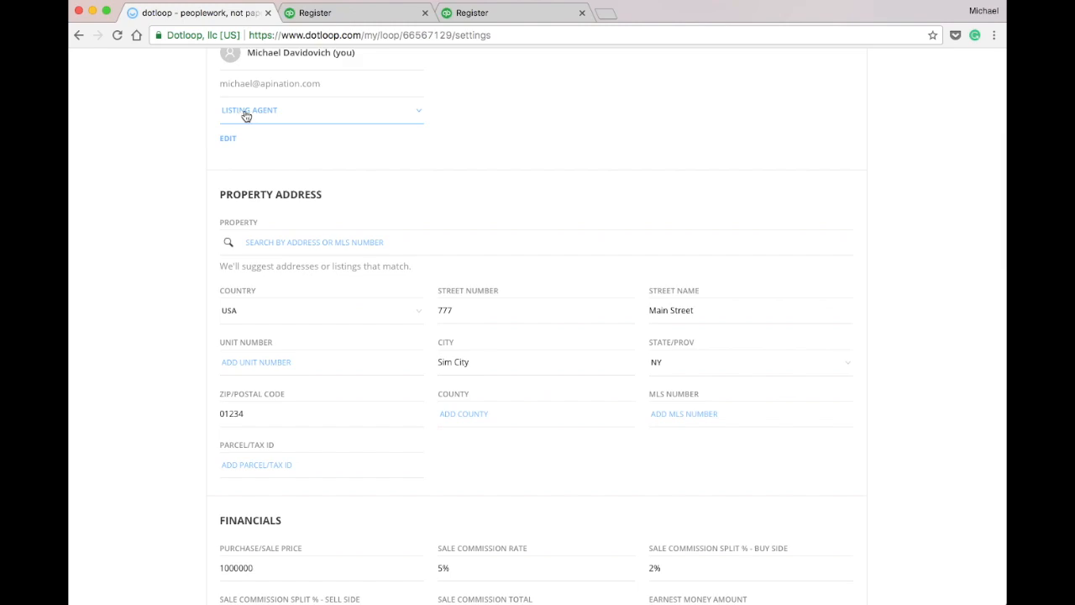
{"action": "scroll", "scroll_direction": "down", "scroll_amount": 3}
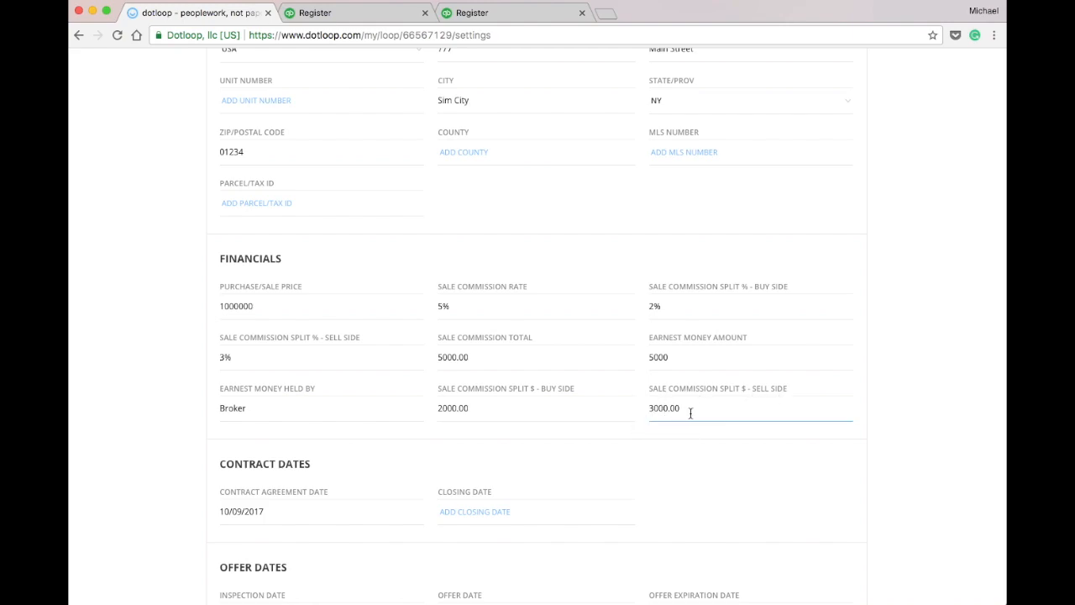
{"action": "left_click", "coordinate": [475, 511]}
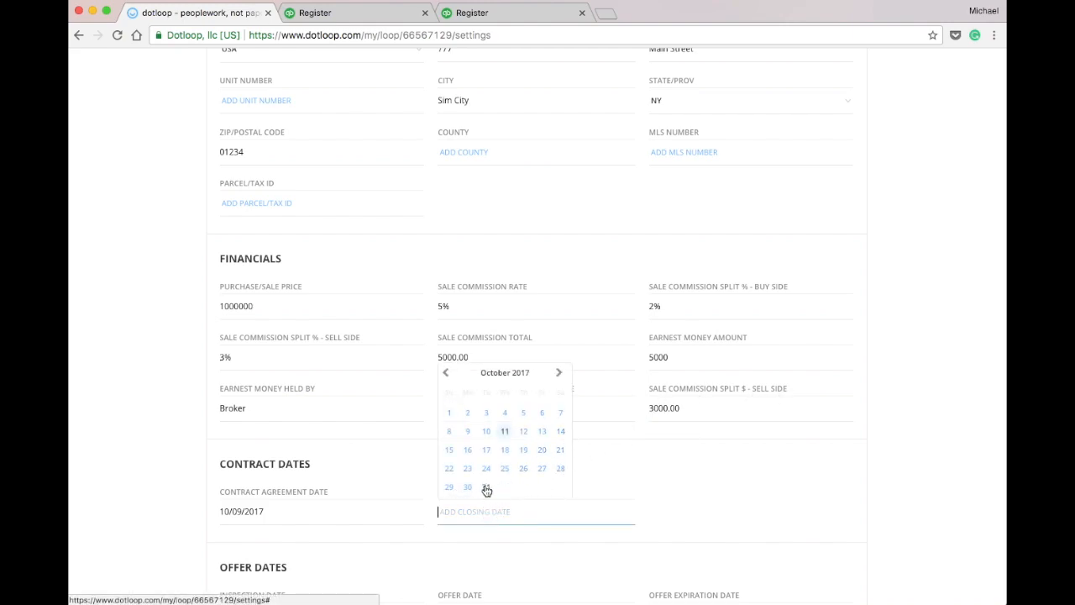
{"action": "left_click", "coordinate": [485, 487]}
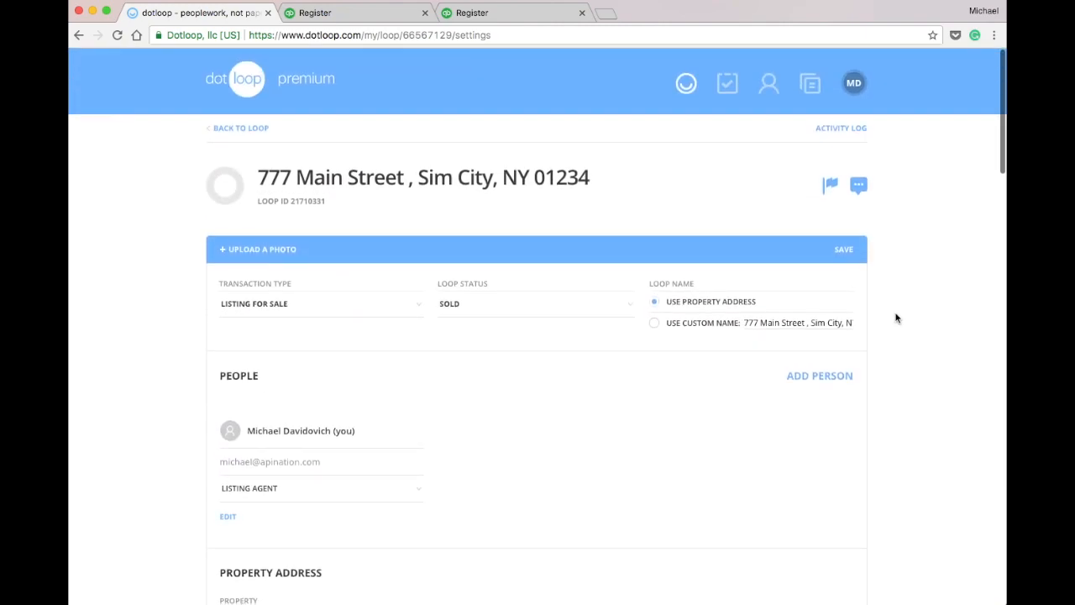
{"action": "left_click", "coordinate": [843, 249]}
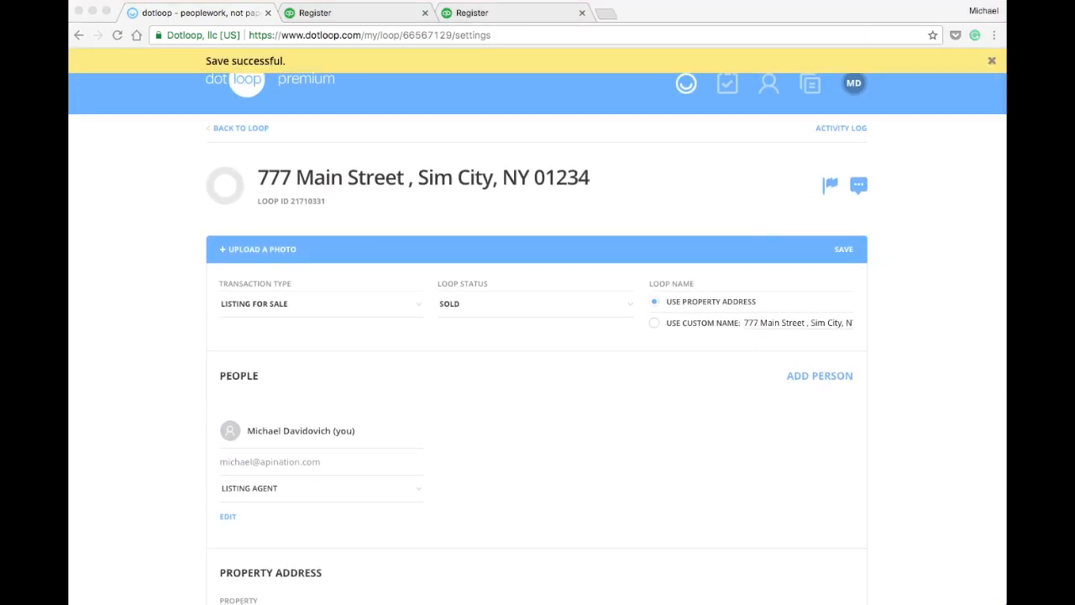
{"action": "left_click", "coordinate": [514, 13]}
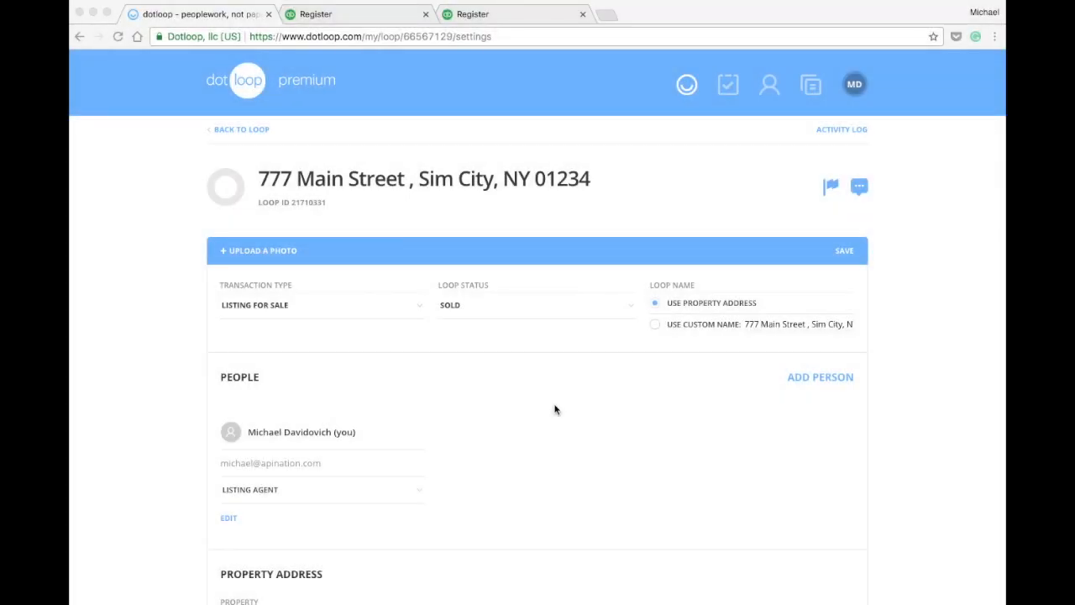
{"action": "mouse_move", "coordinate": [552, 411]}
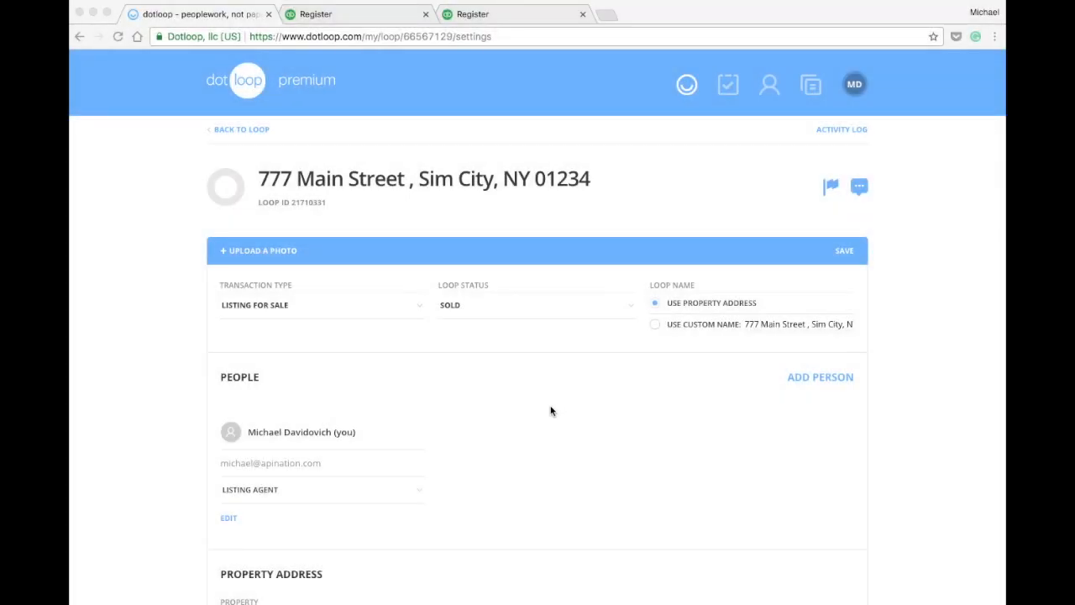
Enter a 4% ($4000.00) sell-side commission split and a 10/24/2017 closing date.
{"action": "scroll", "scroll_direction": "down", "scroll_amount": 3}
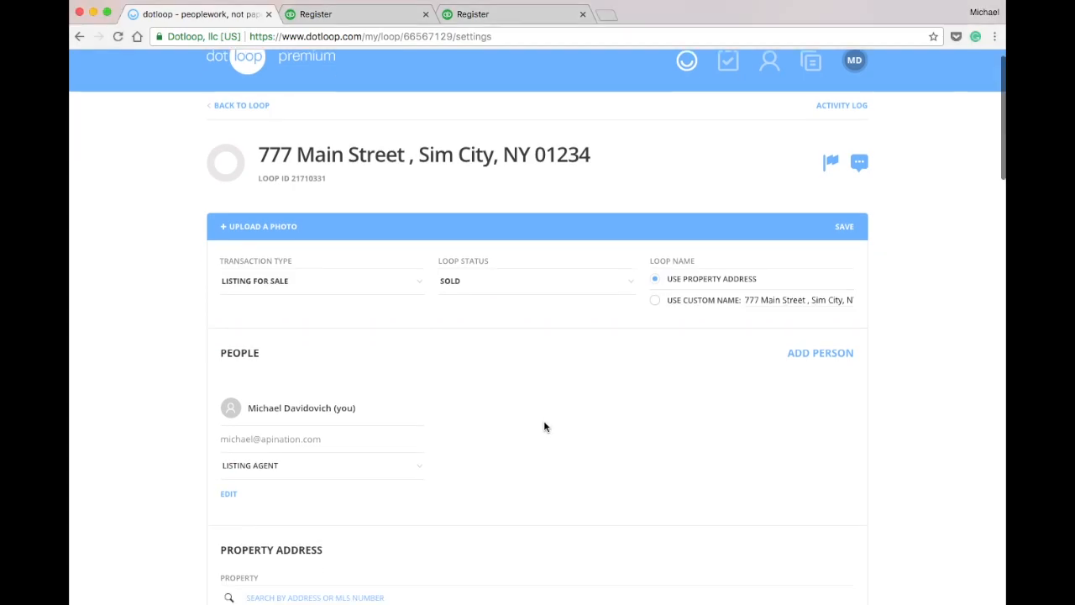
{"action": "scroll", "scroll_direction": "down", "scroll_amount": 3}
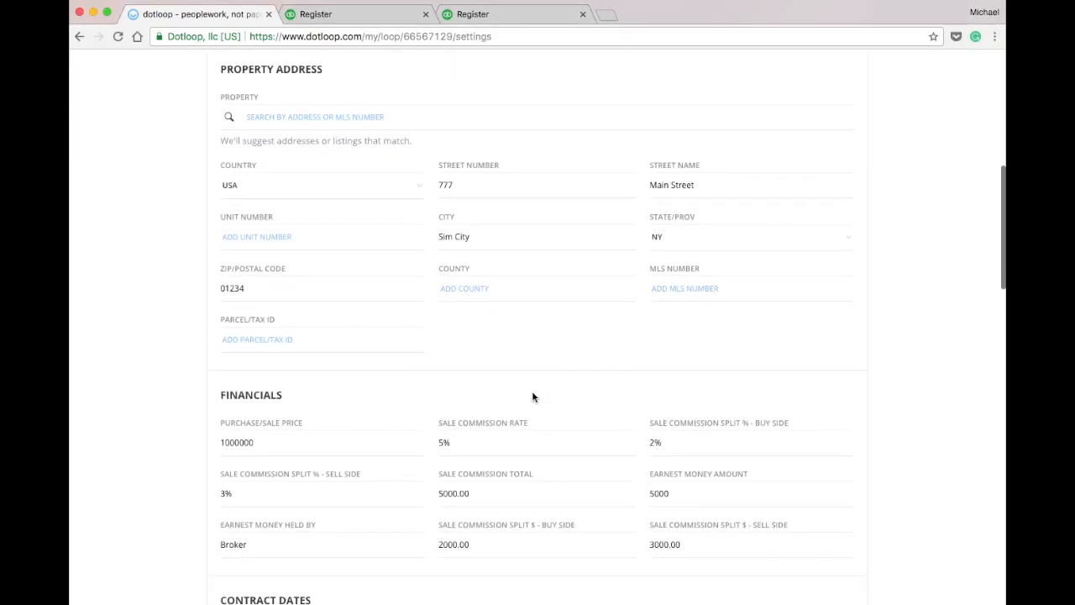
{"action": "scroll", "scroll_direction": "down", "scroll_amount": 3}
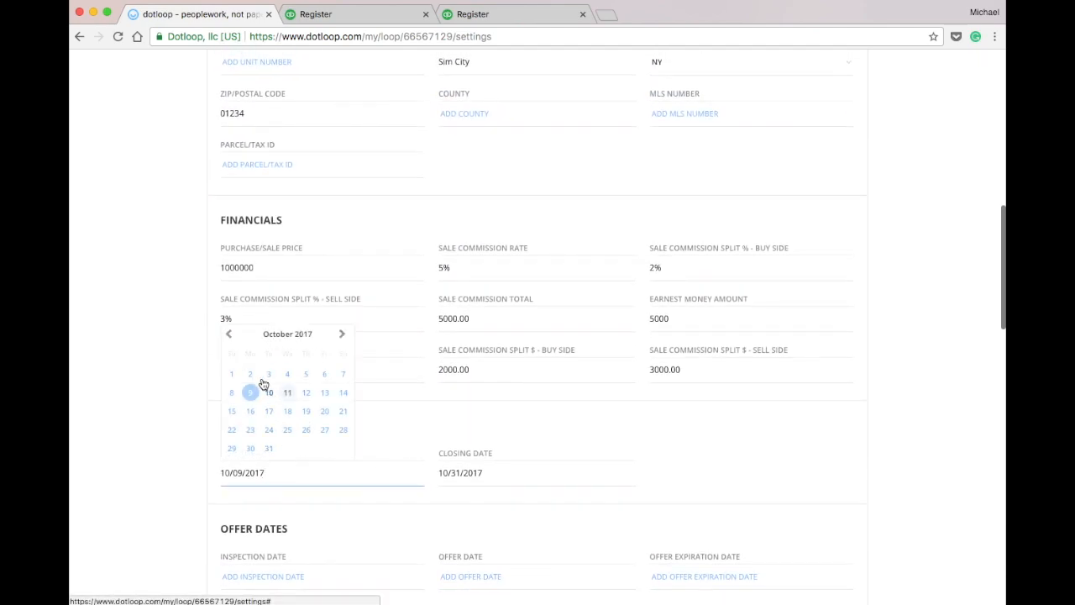
{"action": "left_click", "coordinate": [287, 392]}
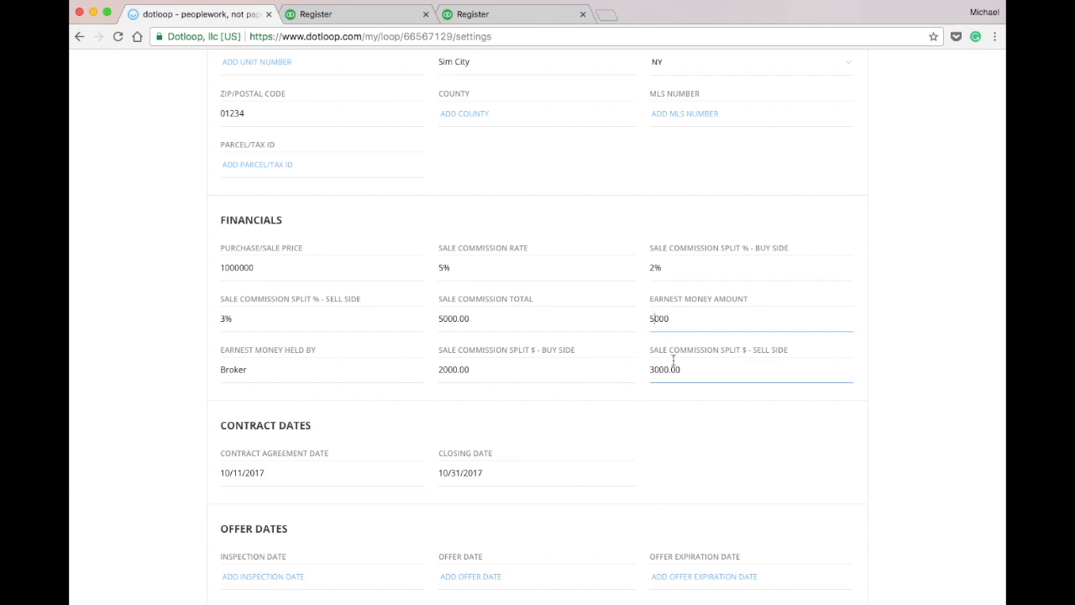
{"action": "type", "text": "4000"}
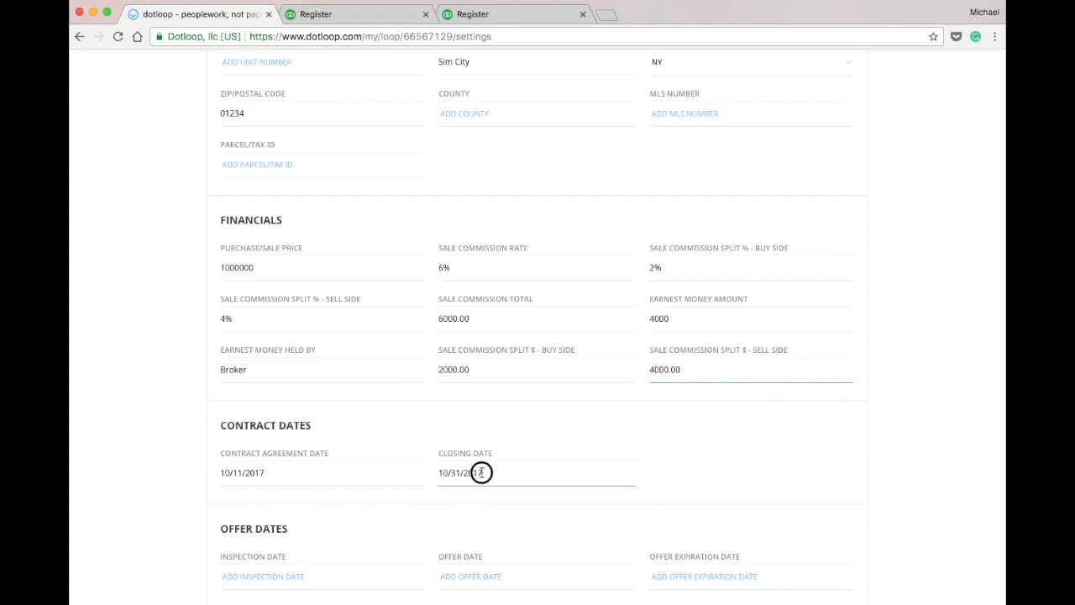
{"action": "left_click", "coordinate": [487, 430]}
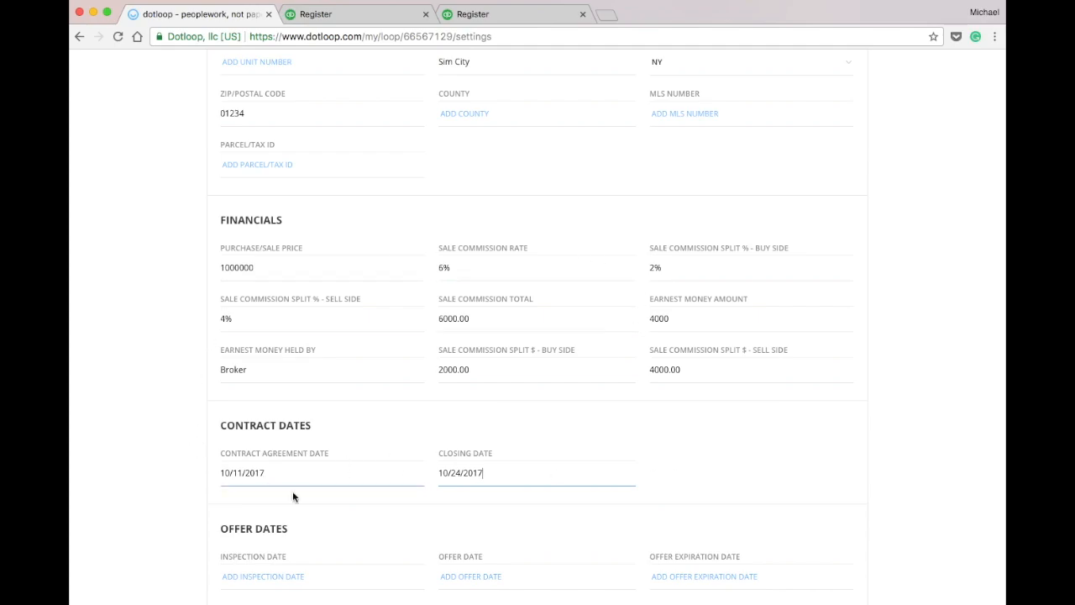
{"action": "scroll", "scroll_direction": "up", "scroll_amount": 3}
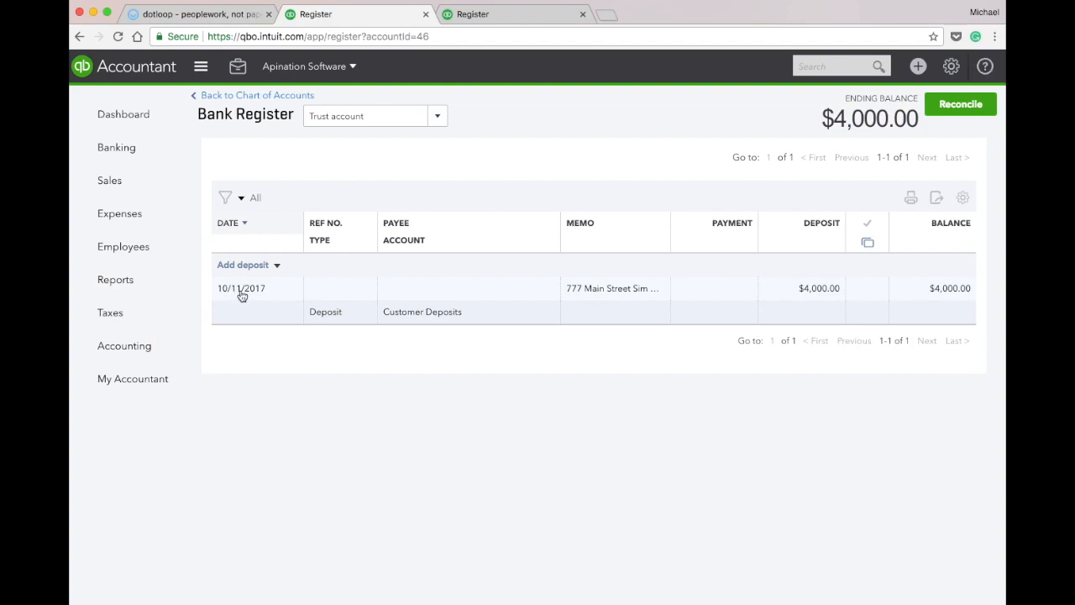
{"action": "mouse_move", "coordinate": [844, 300]}
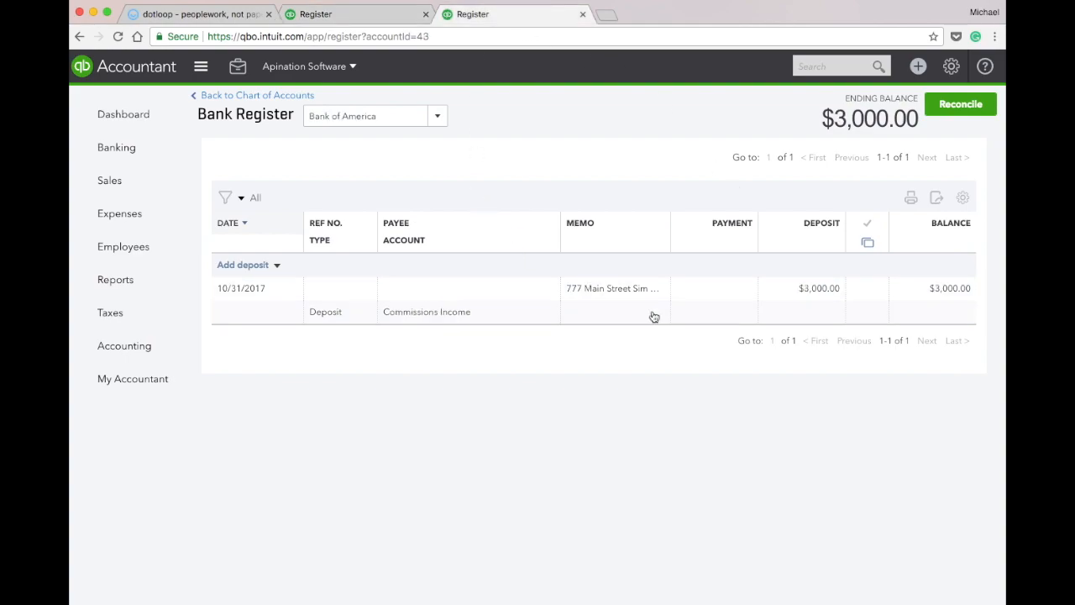
{"action": "mouse_move", "coordinate": [150, 63]}
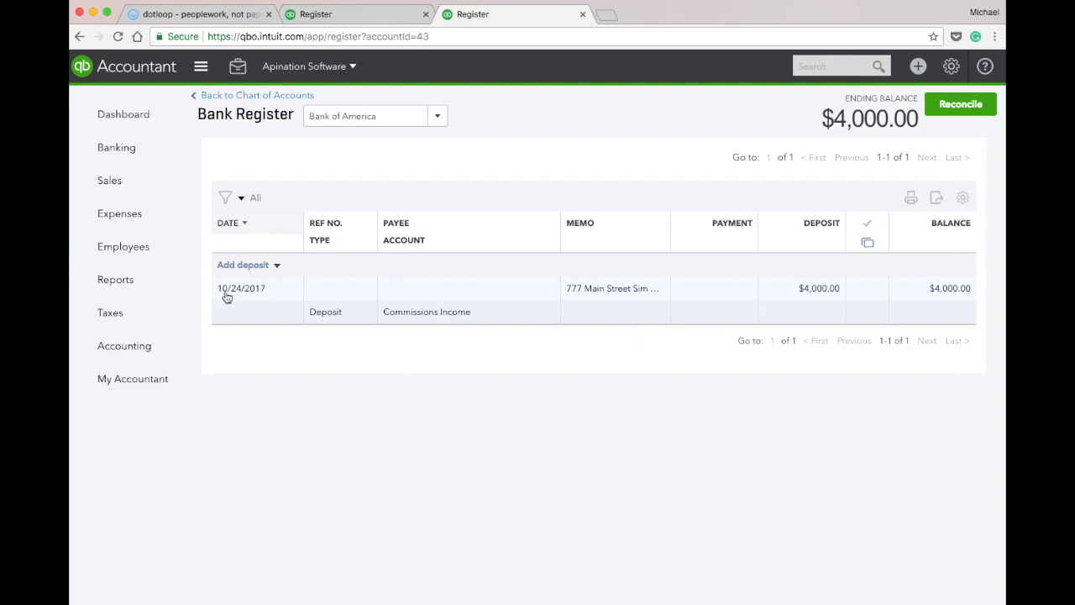
{"action": "mouse_move", "coordinate": [825, 305]}
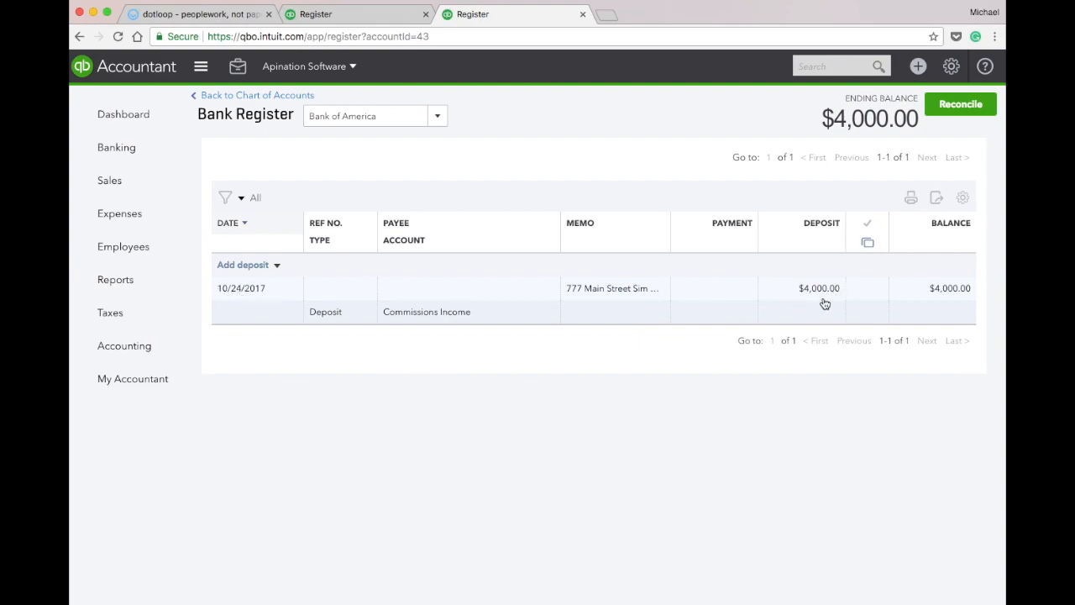
{"action": "mouse_move", "coordinate": [640, 306]}
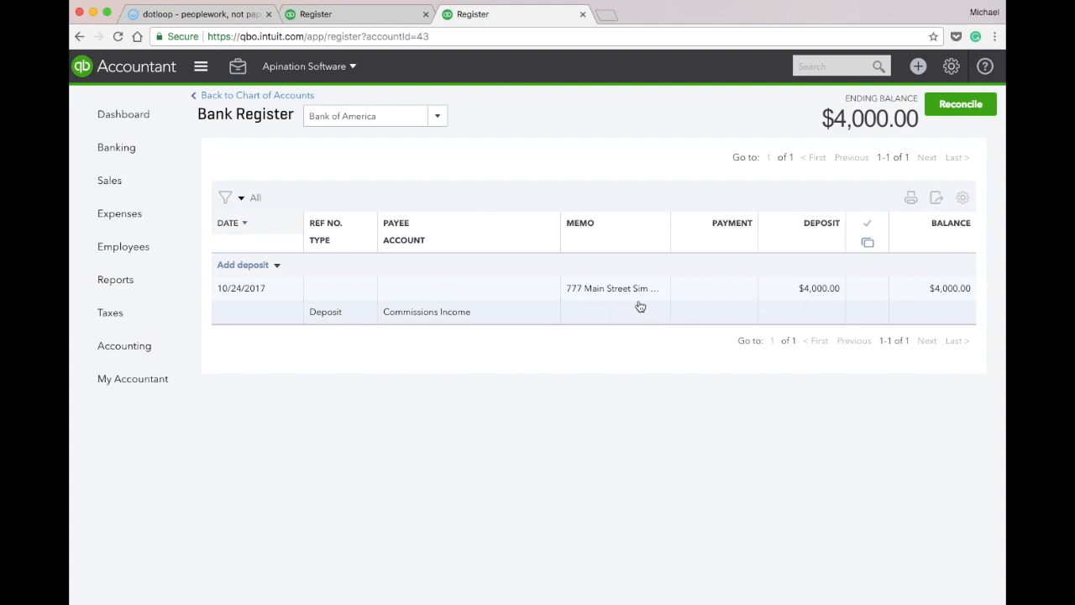
{"action": "mouse_move", "coordinate": [290, 296]}
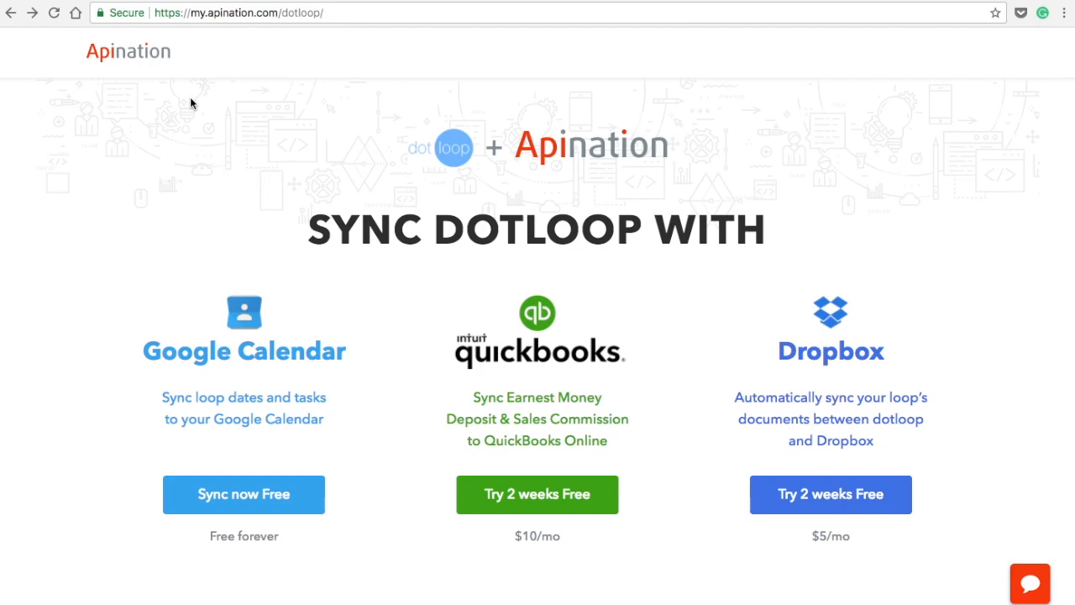
Start the QuickBooks Online sync free trial and begin connecting dotloop.
{"action": "left_click", "coordinate": [537, 494]}
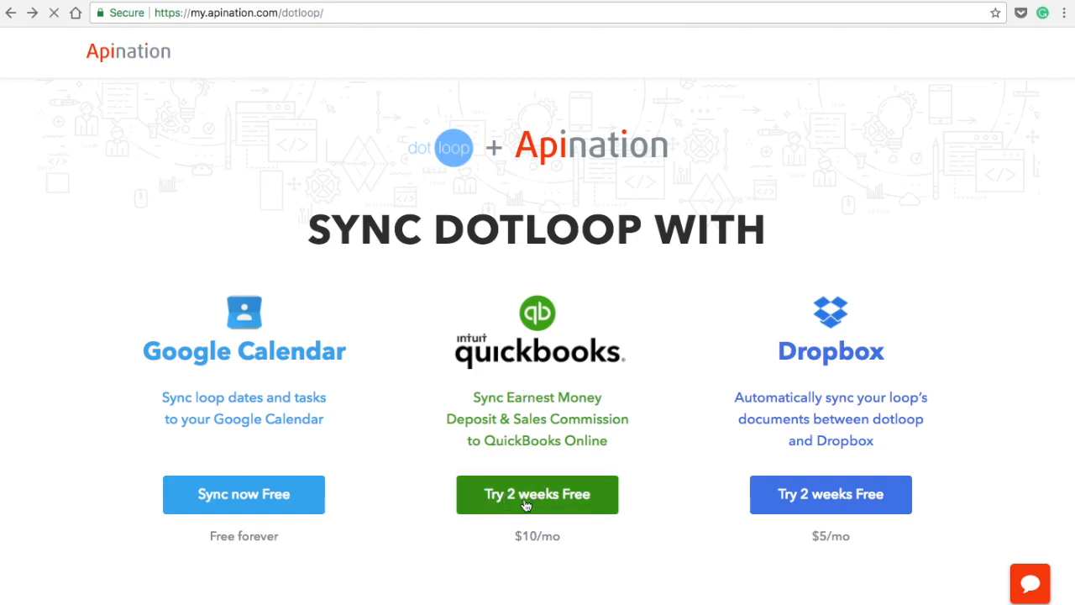
{"action": "left_click", "coordinate": [537, 494]}
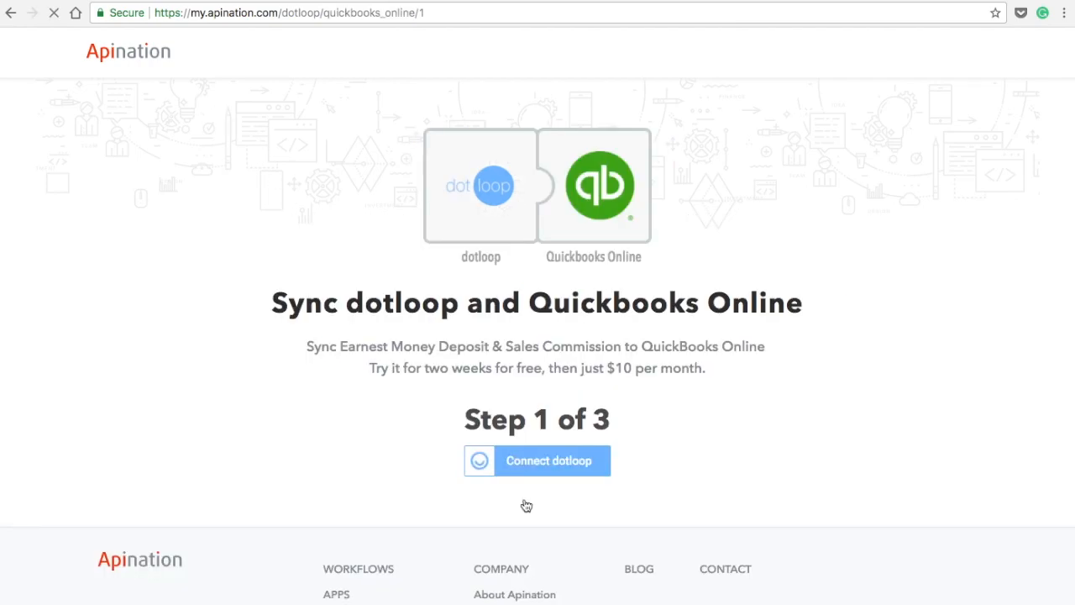
{"action": "left_click", "coordinate": [537, 460]}
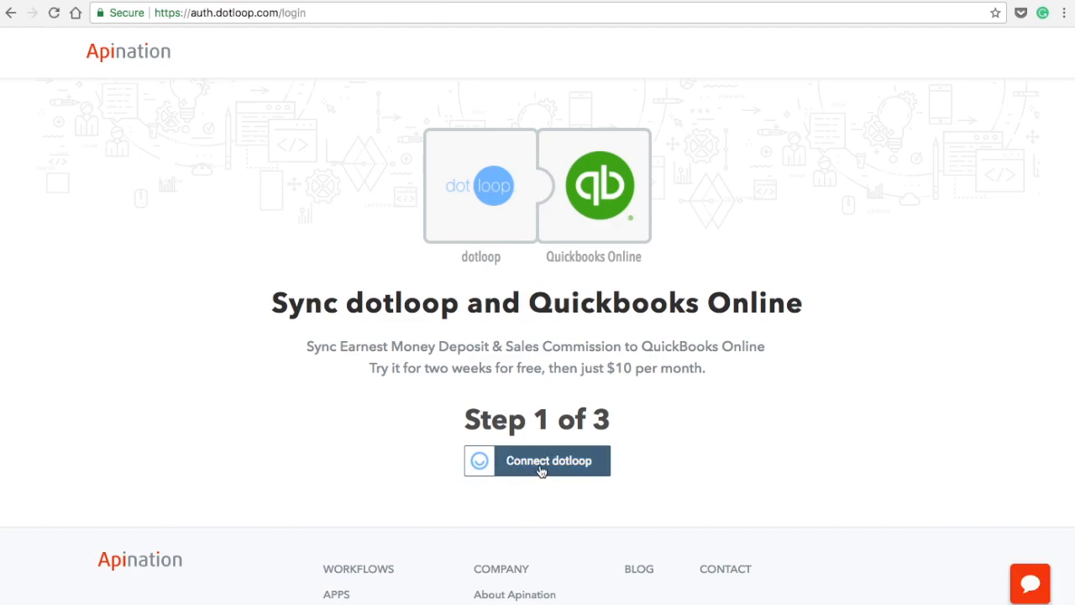
{"action": "left_click", "coordinate": [548, 460]}
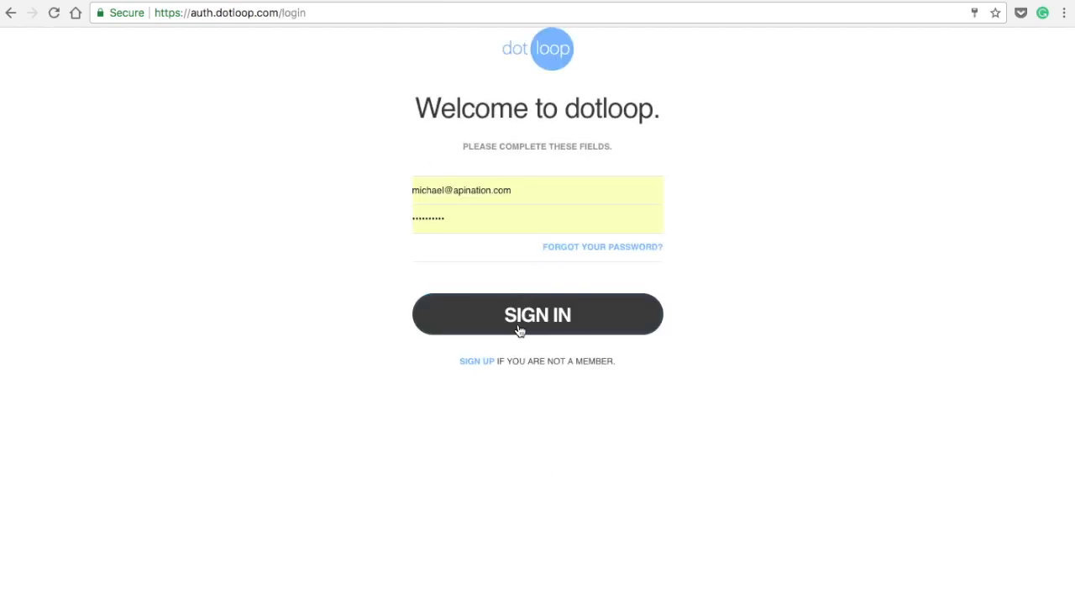
Sign in to dotloop, approve Apination's access, and connect QuickBooks Online.
{"action": "left_click", "coordinate": [536, 315]}
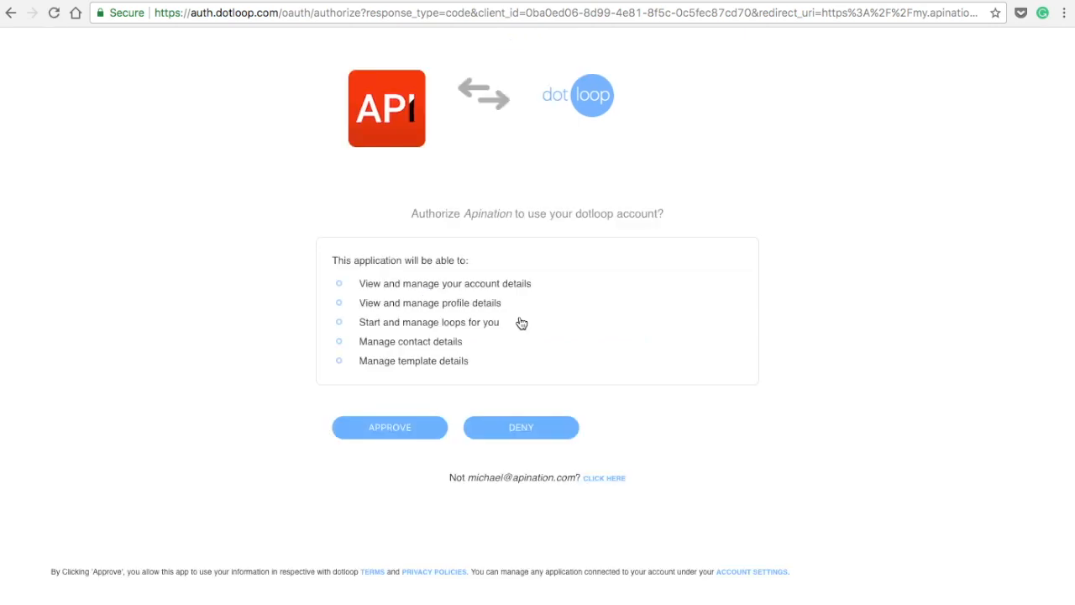
{"action": "left_click", "coordinate": [390, 427]}
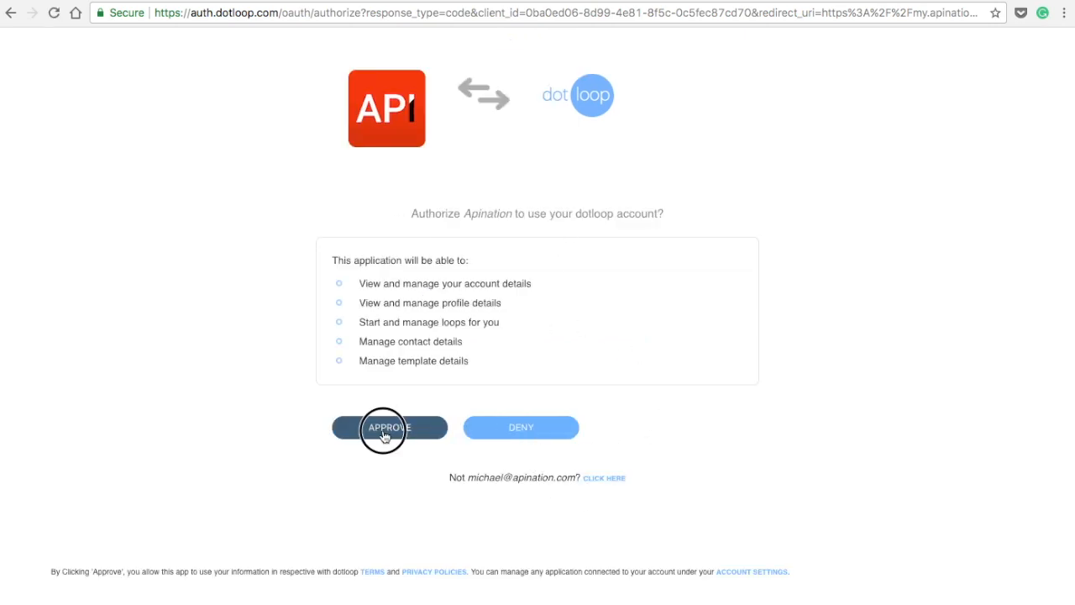
{"action": "left_click", "coordinate": [389, 426]}
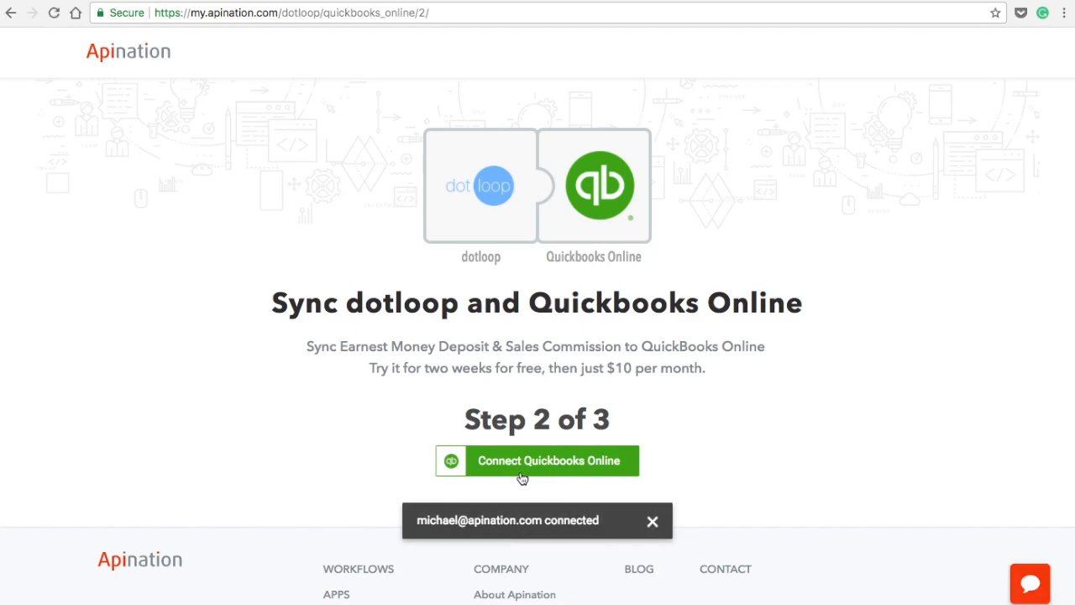
{"action": "left_click", "coordinate": [549, 461]}
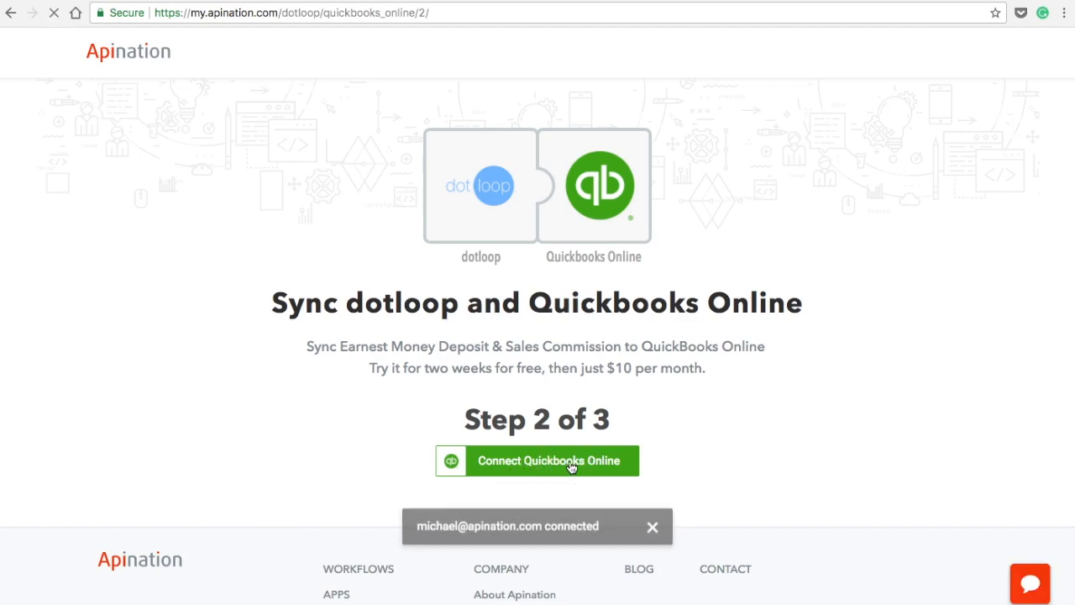
{"action": "left_click", "coordinate": [549, 461]}
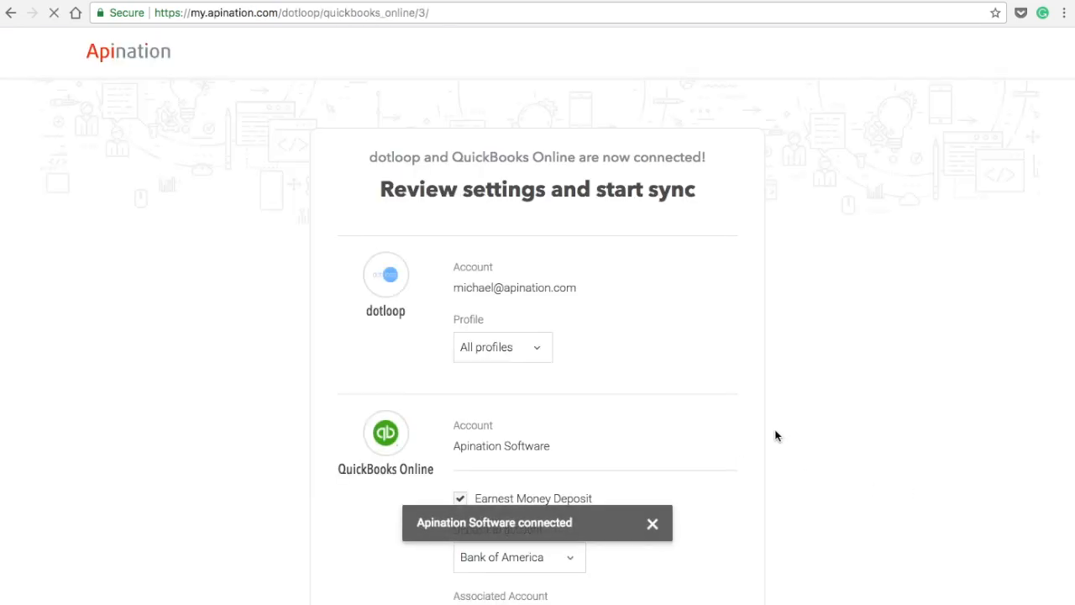
Map earnest money deposits to the Trust account and Customer Deposits.
{"action": "scroll", "scroll_direction": "down", "scroll_amount": 3}
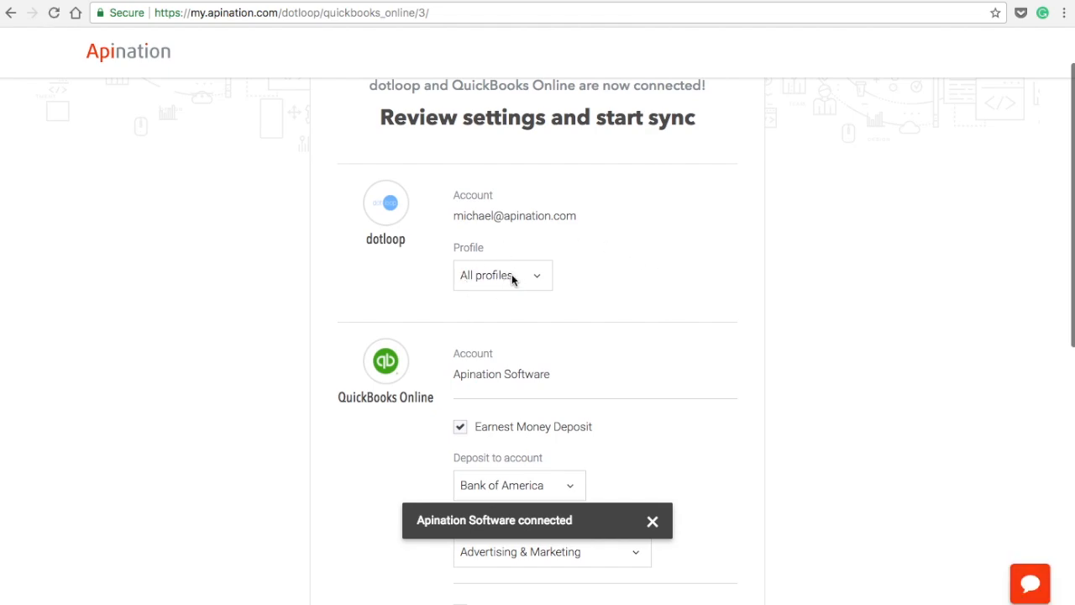
{"action": "left_click", "coordinate": [653, 521]}
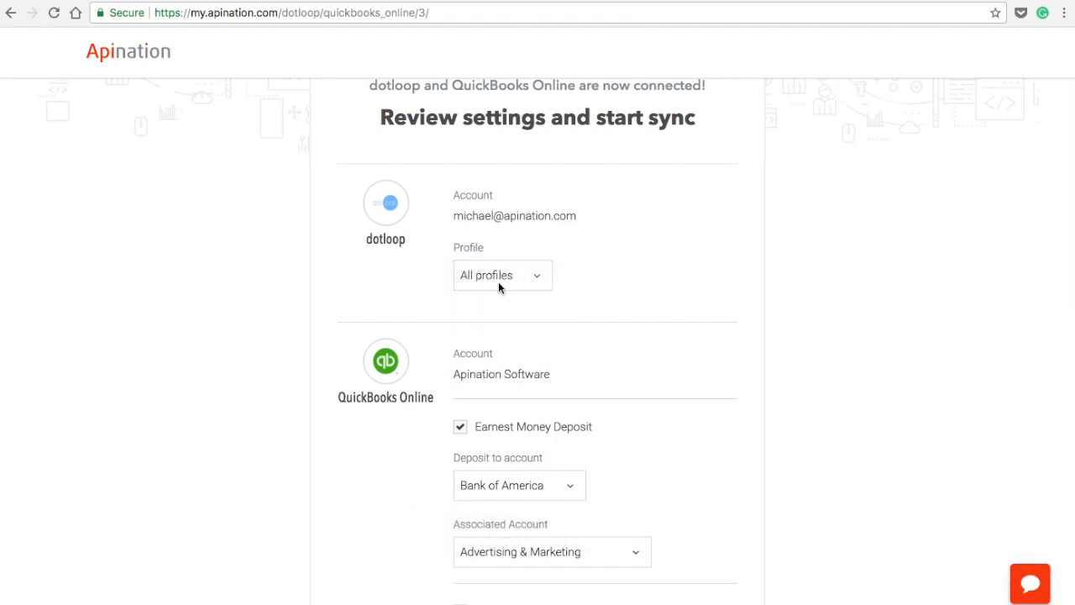
{"action": "scroll", "scroll_direction": "down", "scroll_amount": 3}
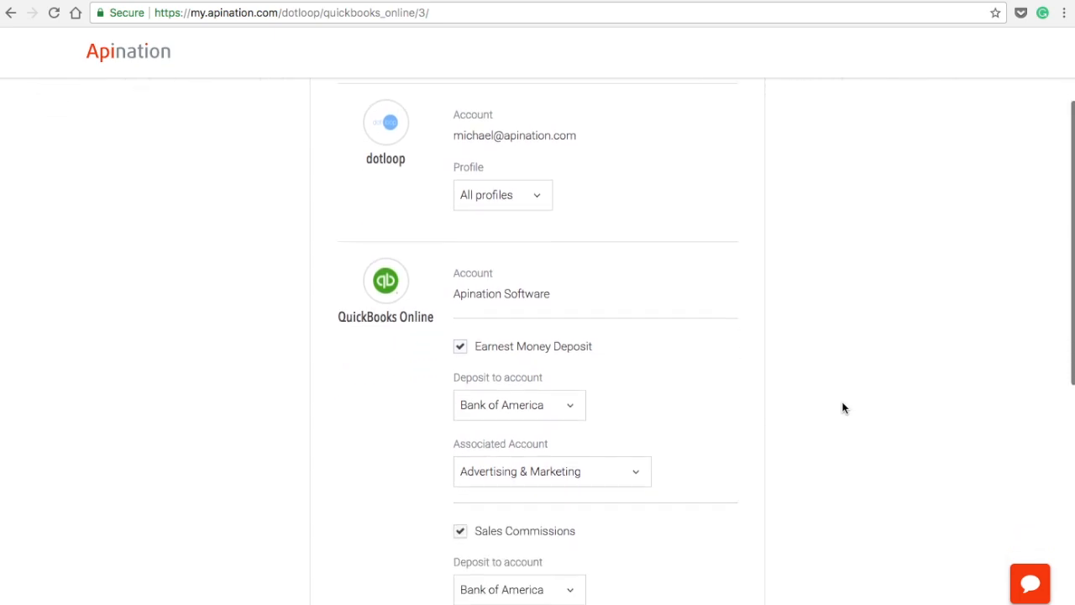
{"action": "scroll", "scroll_direction": "down", "scroll_amount": 3}
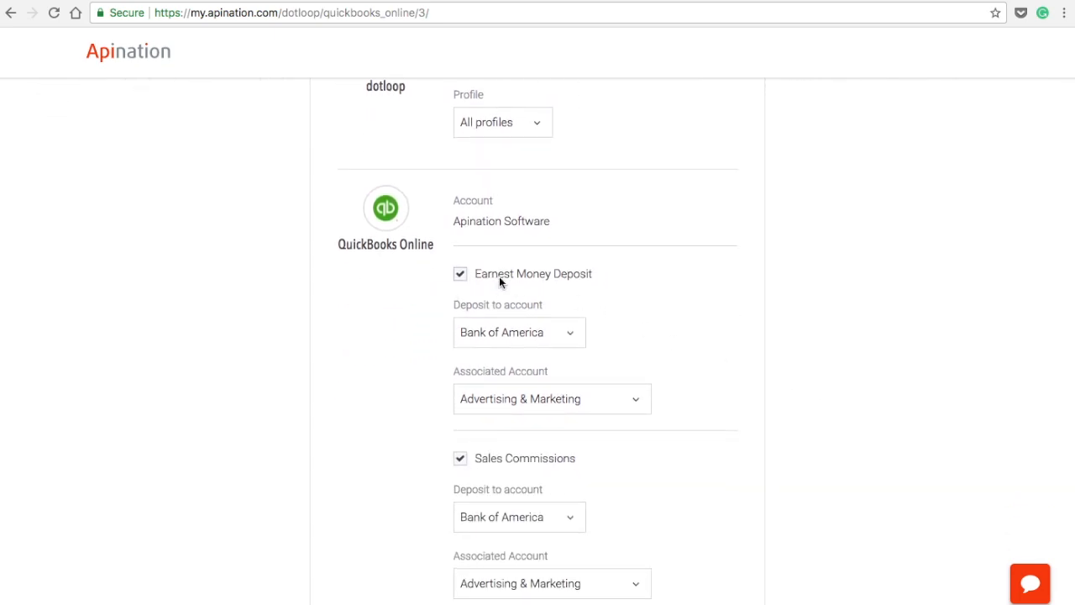
{"action": "left_click", "coordinate": [517, 332]}
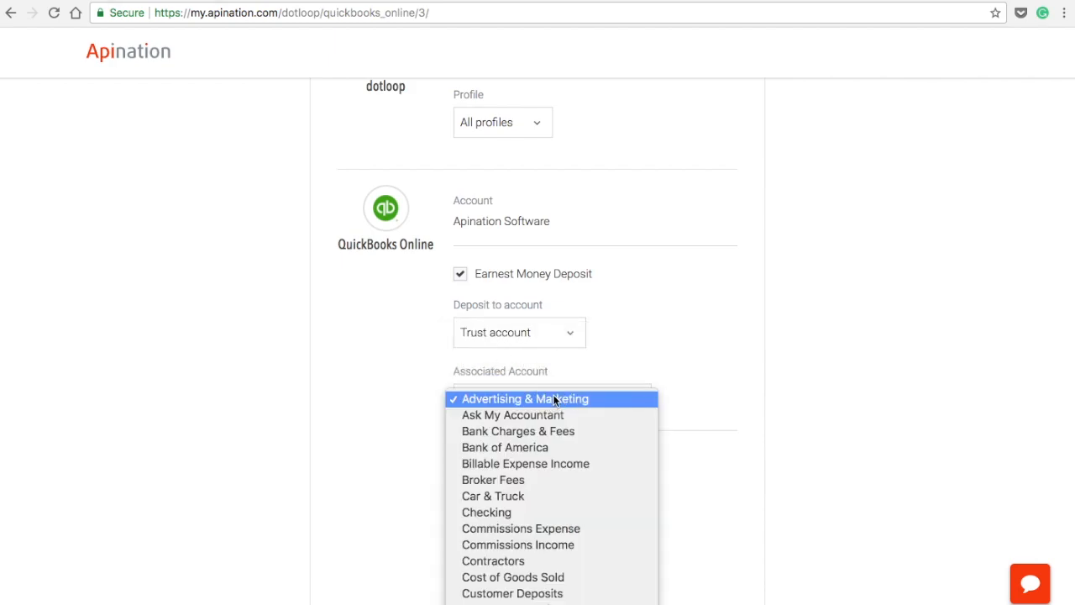
{"action": "mouse_move", "coordinate": [513, 593]}
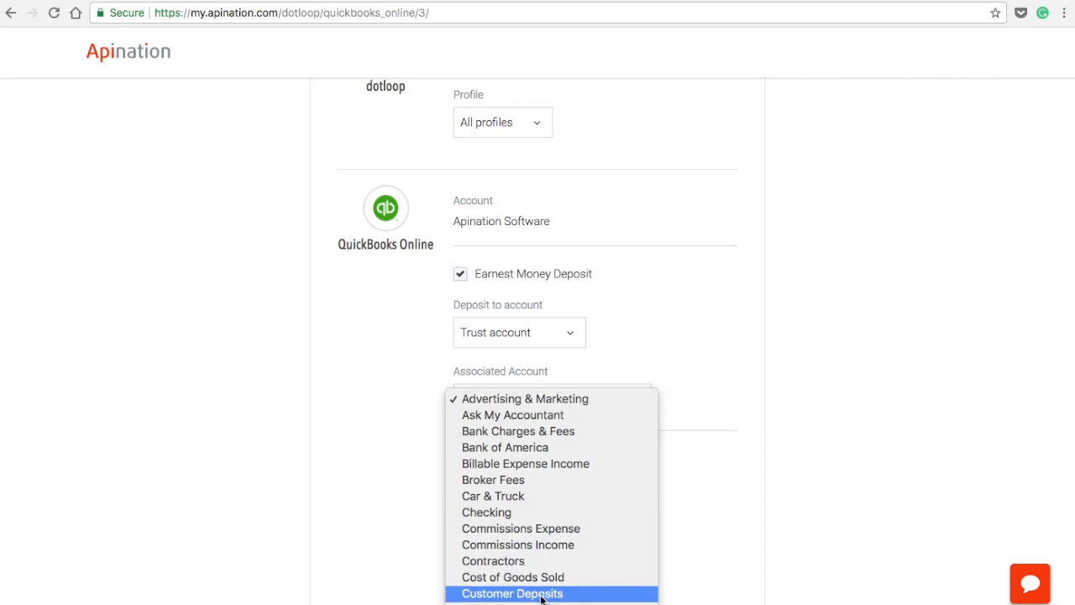
{"action": "left_click", "coordinate": [512, 593]}
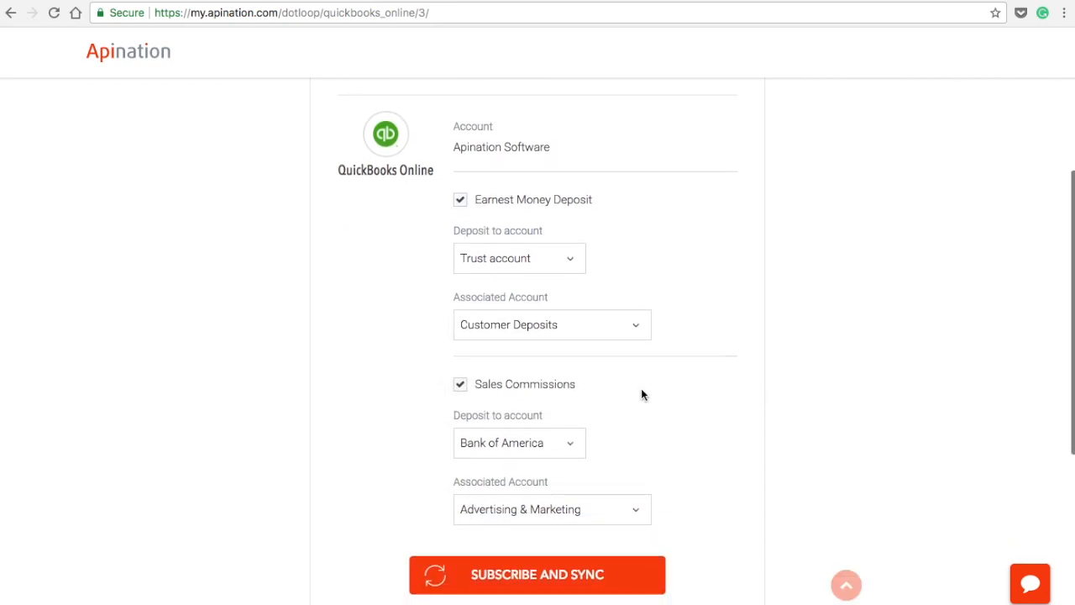
{"action": "mouse_move", "coordinate": [513, 452]}
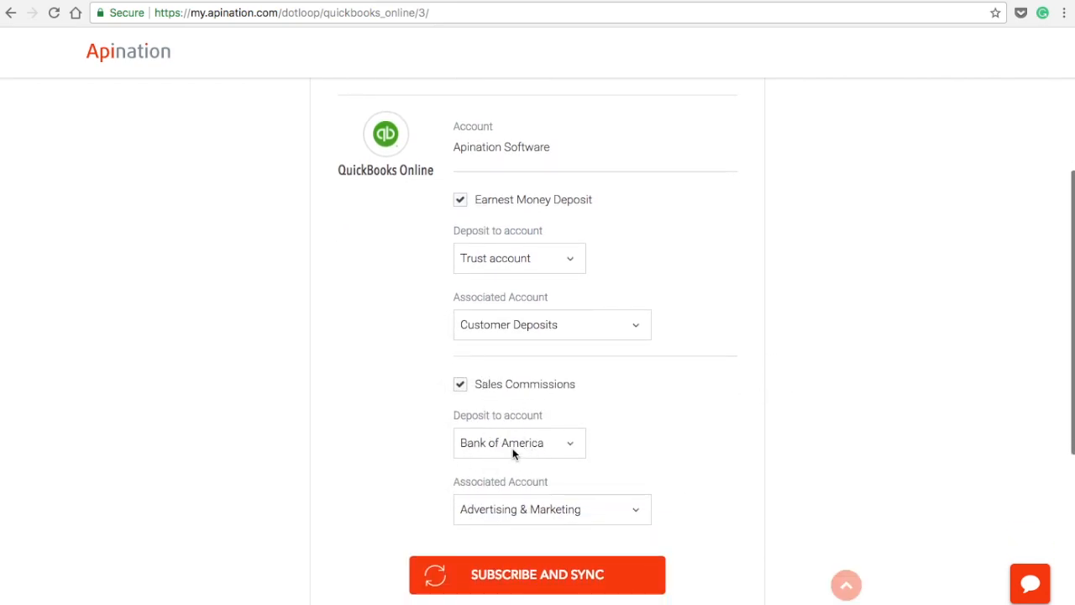
Map sales commissions to Commissions Income and subscribe to the sync.
{"action": "left_click", "coordinate": [551, 509]}
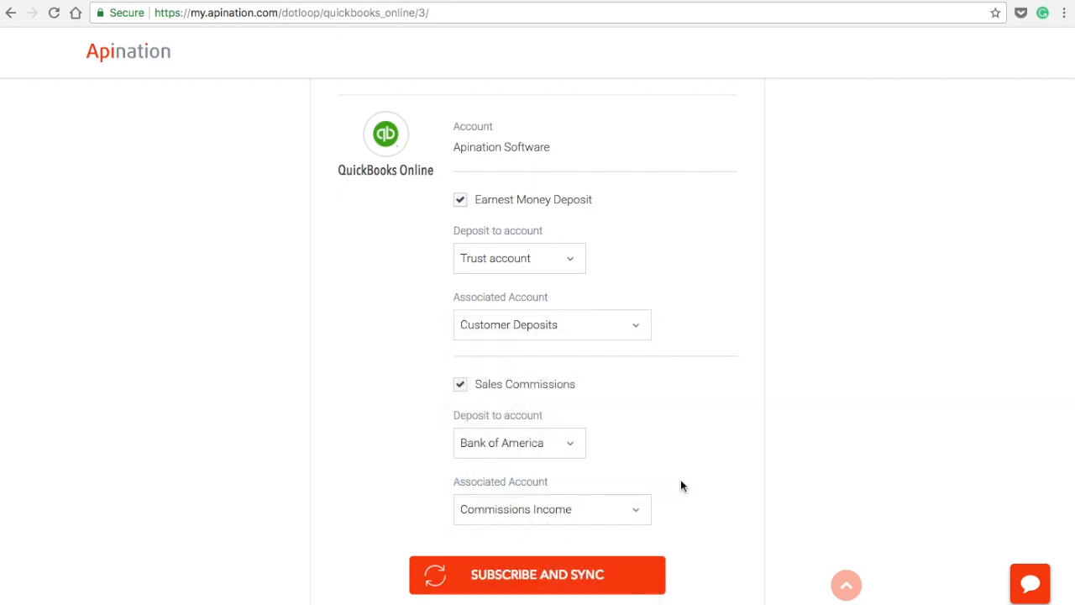
{"action": "scroll", "scroll_direction": "down", "scroll_amount": 3}
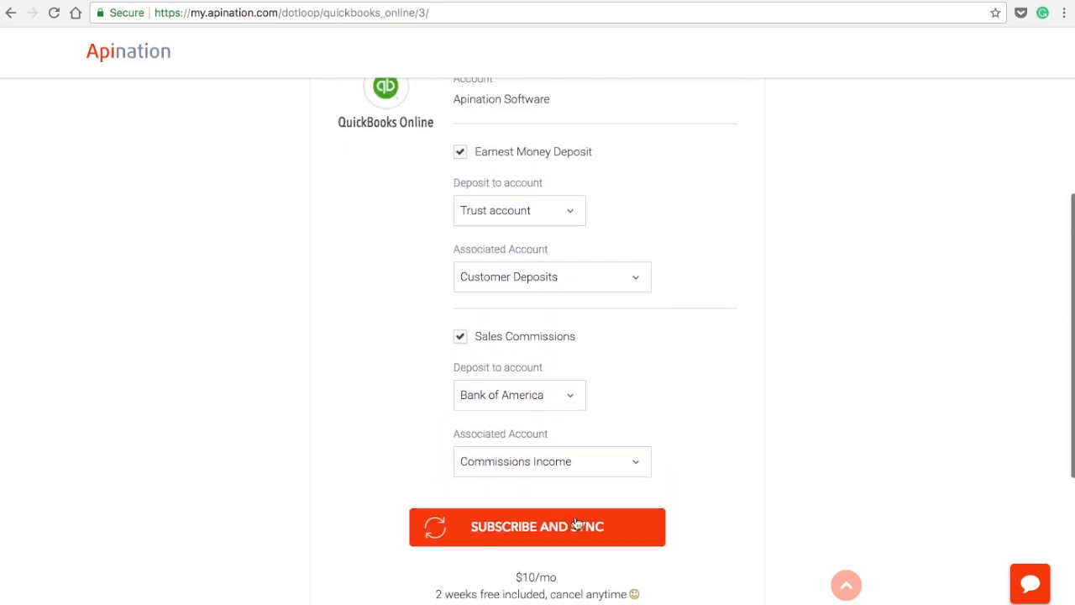
{"action": "left_click", "coordinate": [537, 527]}
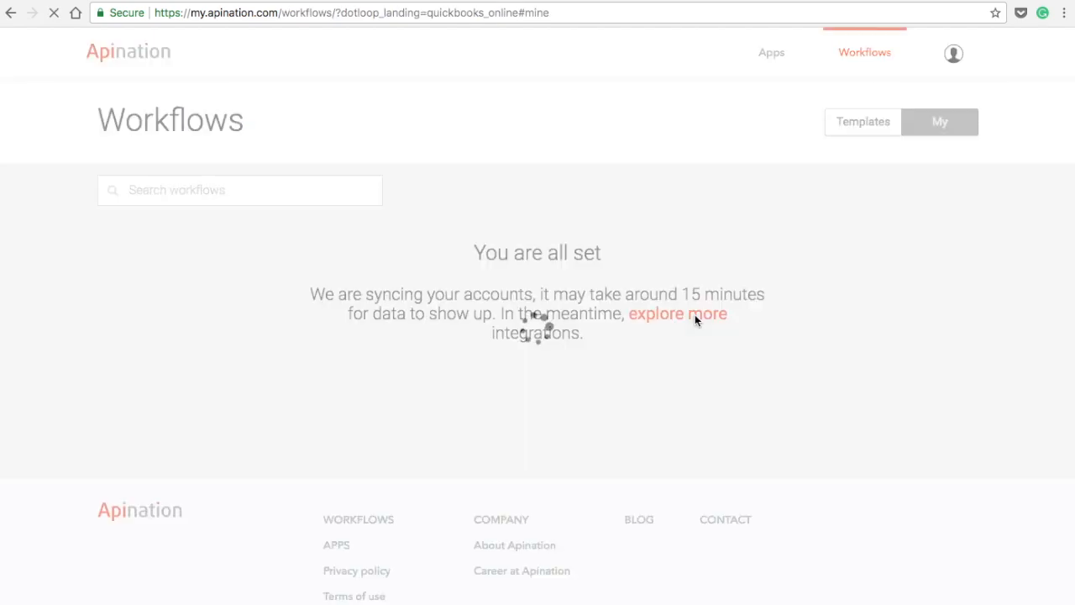
{"action": "left_click", "coordinate": [677, 313]}
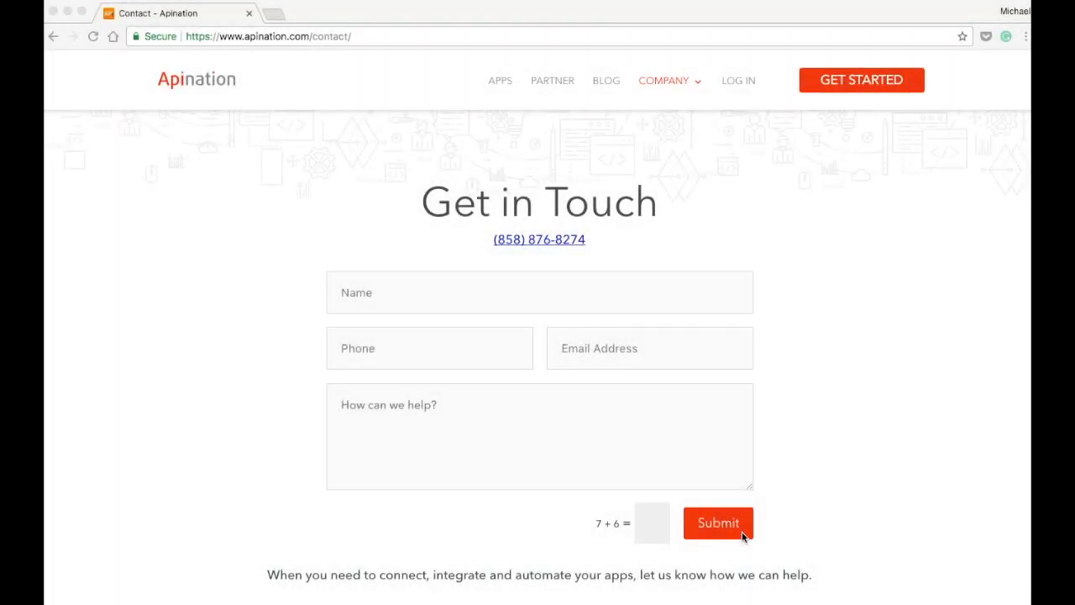